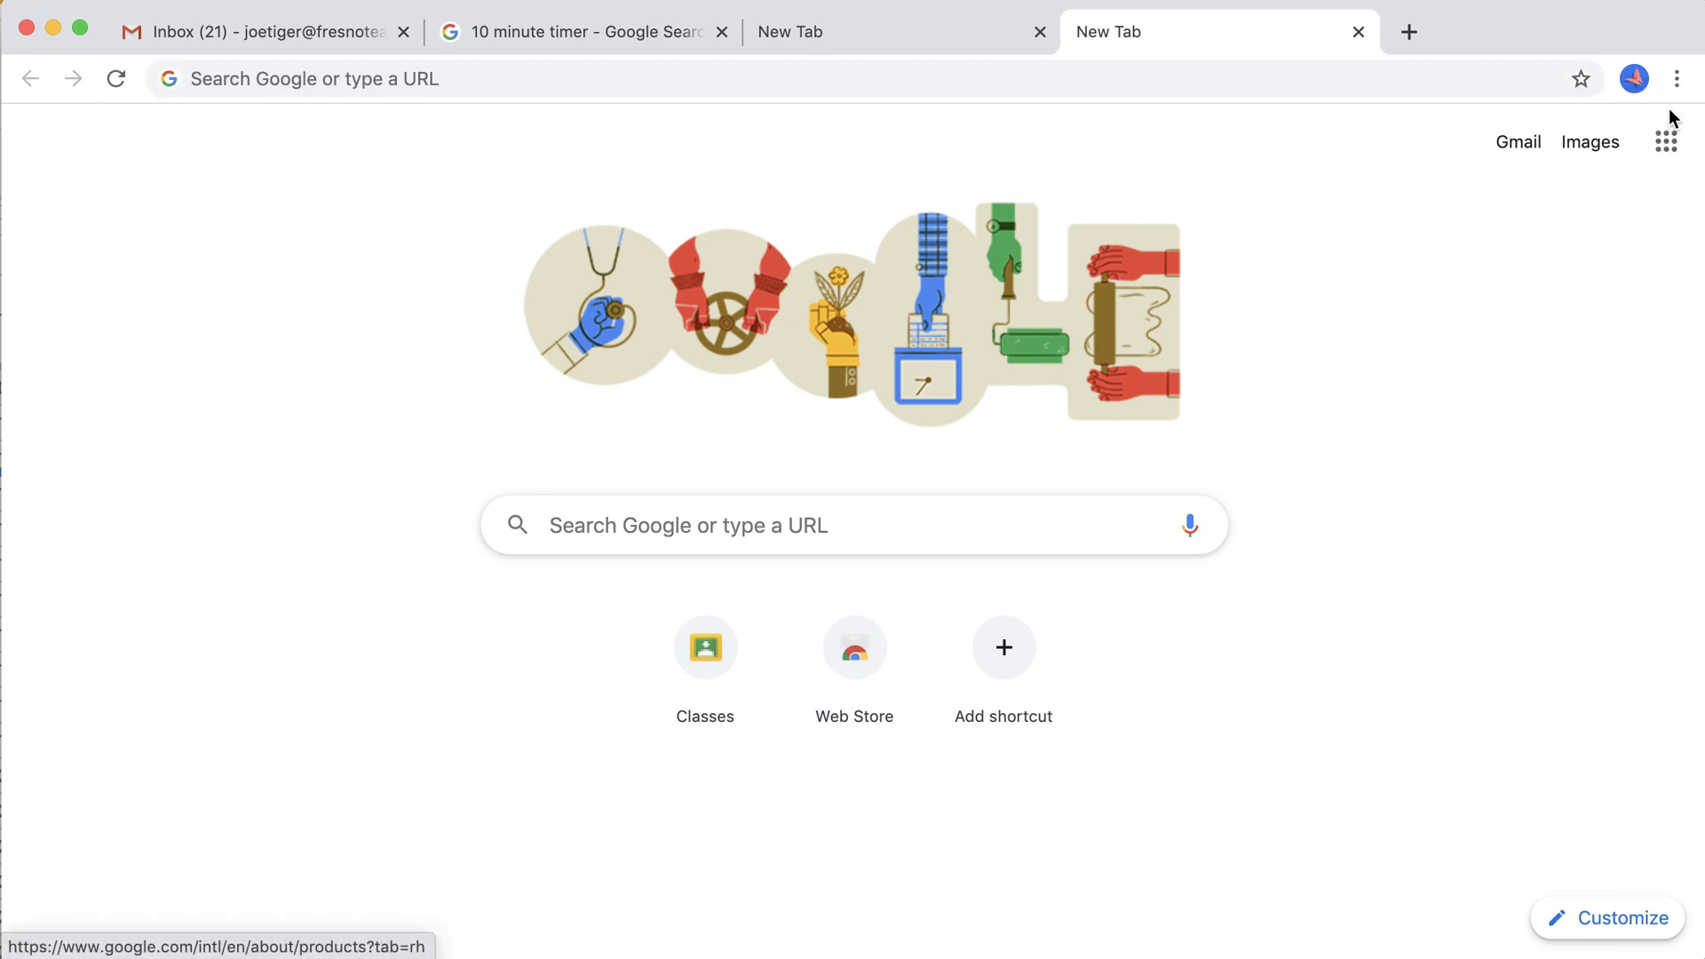
Show the bookmarks bar permanently via the Chrome menu's Bookmarks option
click(1675, 78)
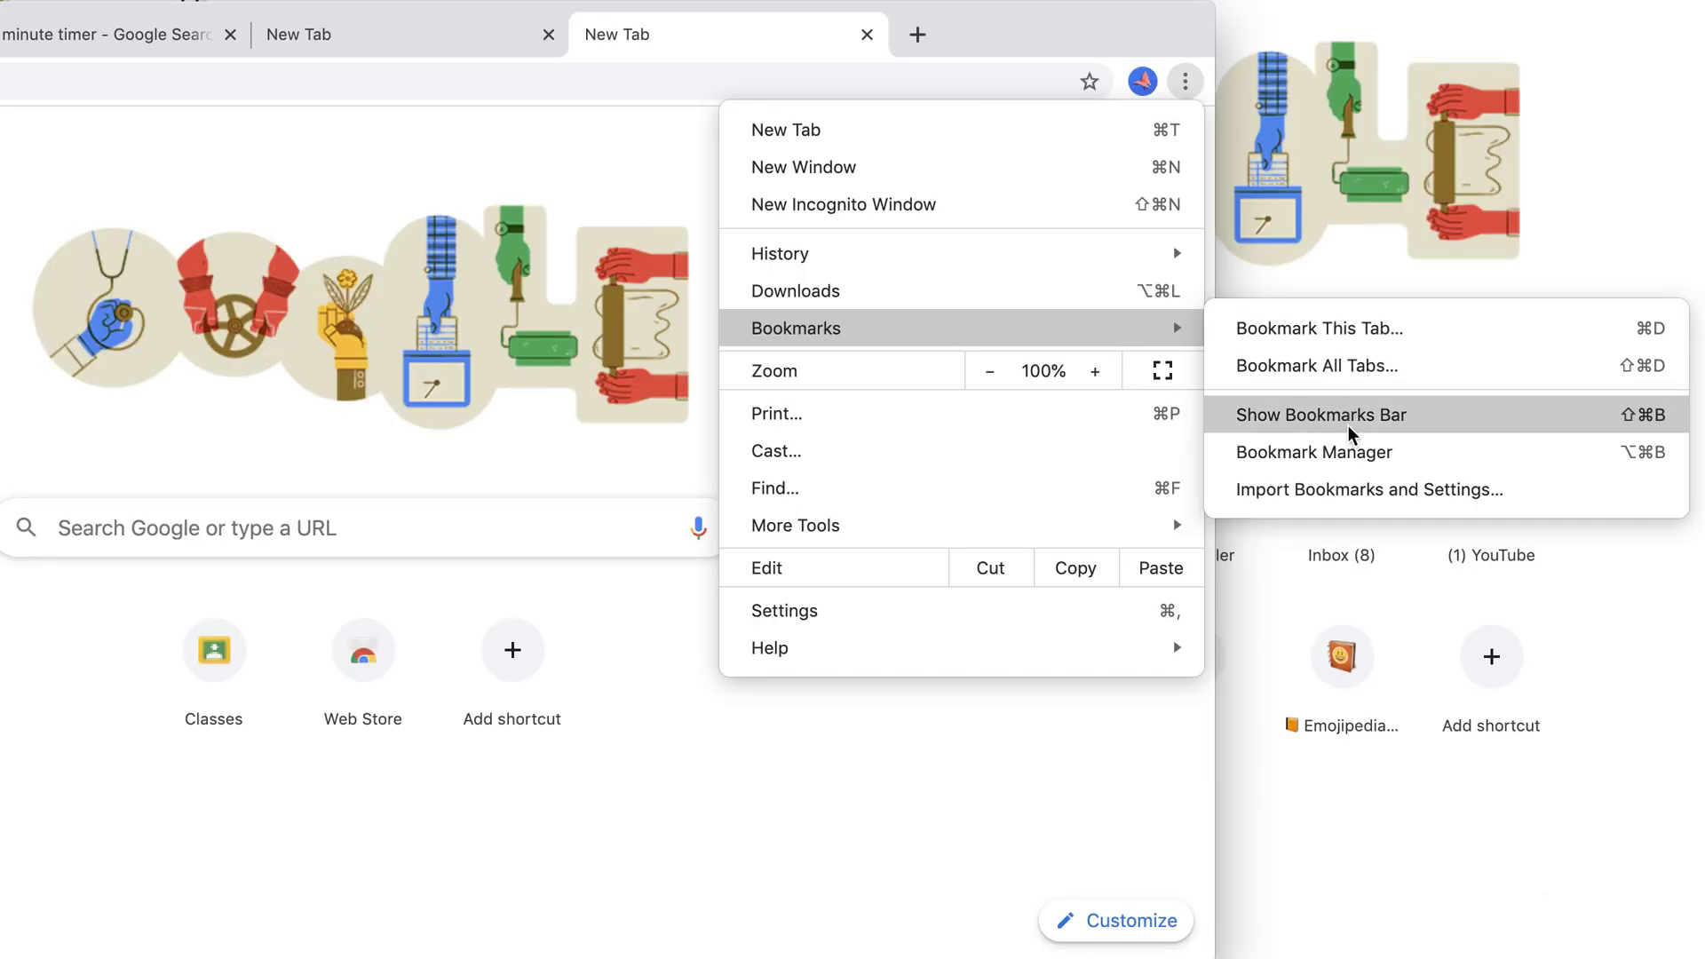
mouse_move(1414, 429)
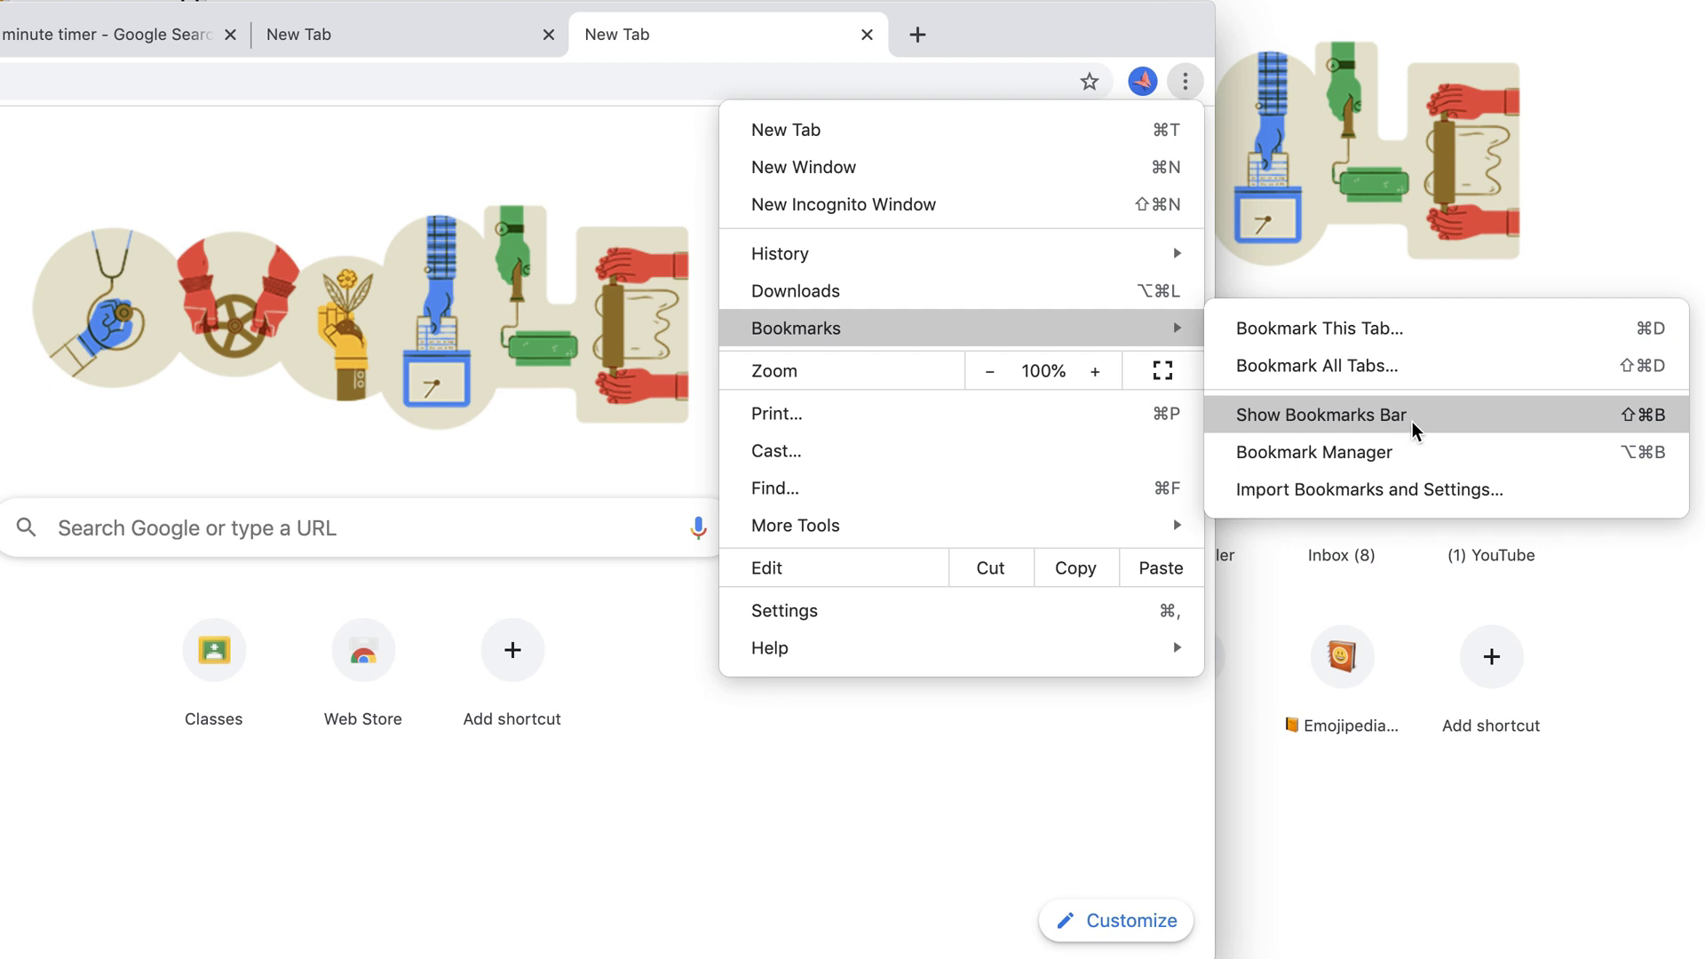
click(1321, 415)
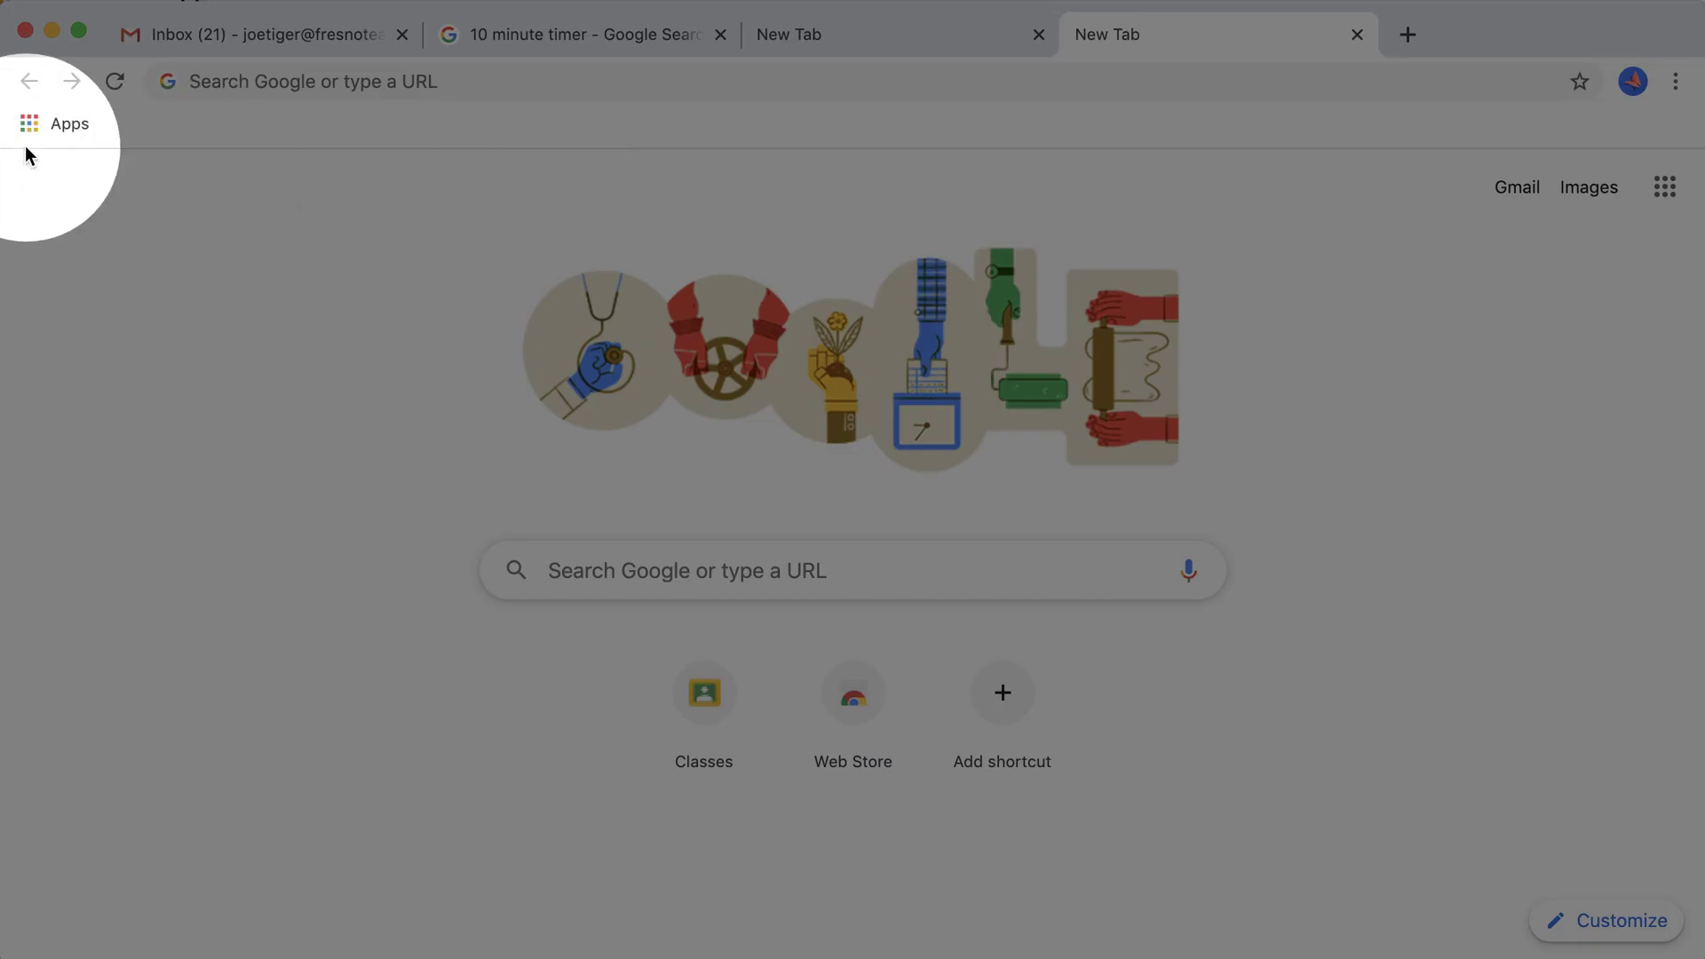
mouse_move(290, 217)
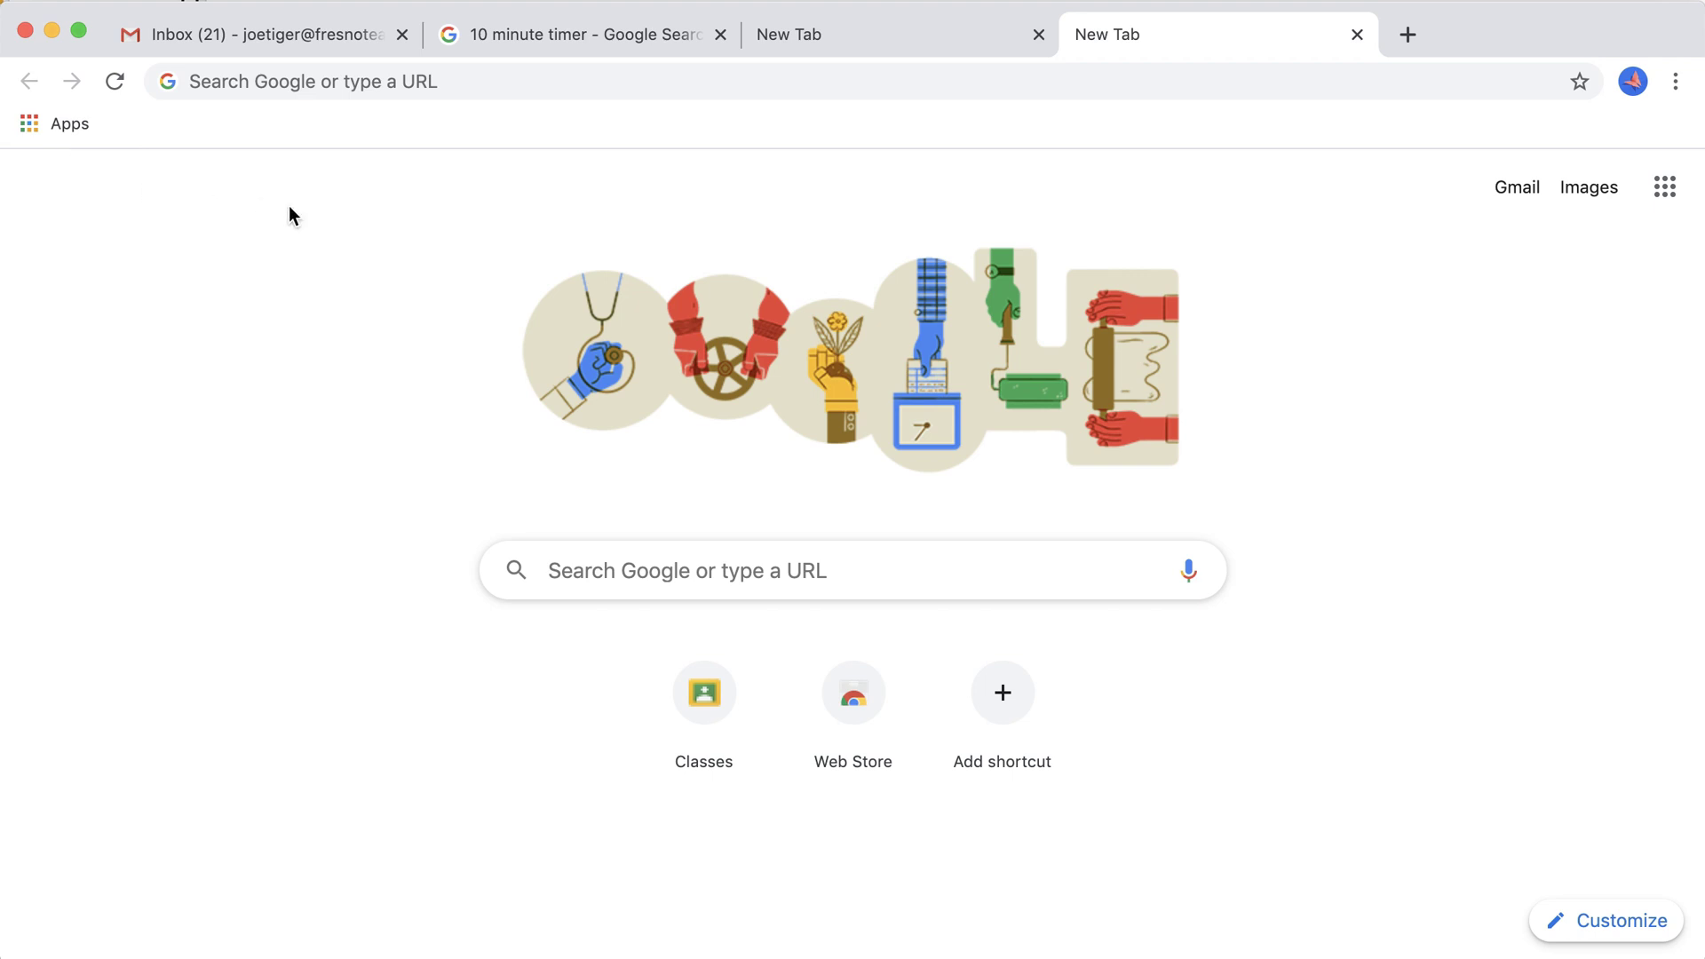
Open Fifth Period's Classwork page in Google Classroom, dismissing the announcements tip
click(1405, 34)
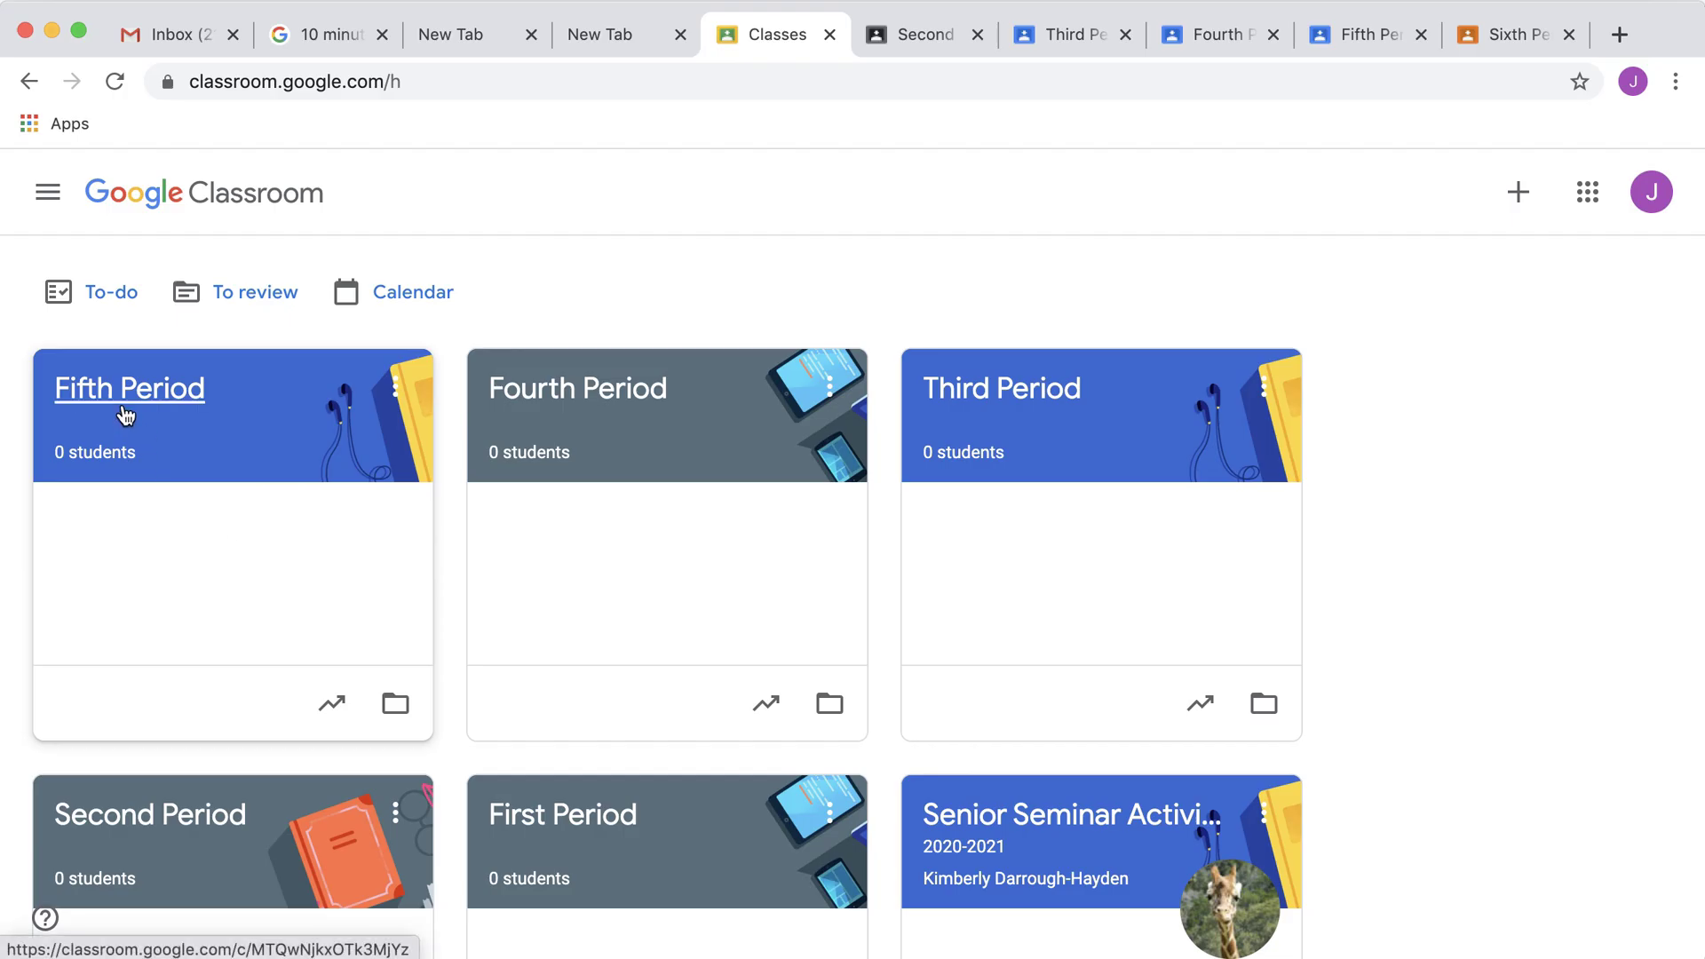
click(128, 389)
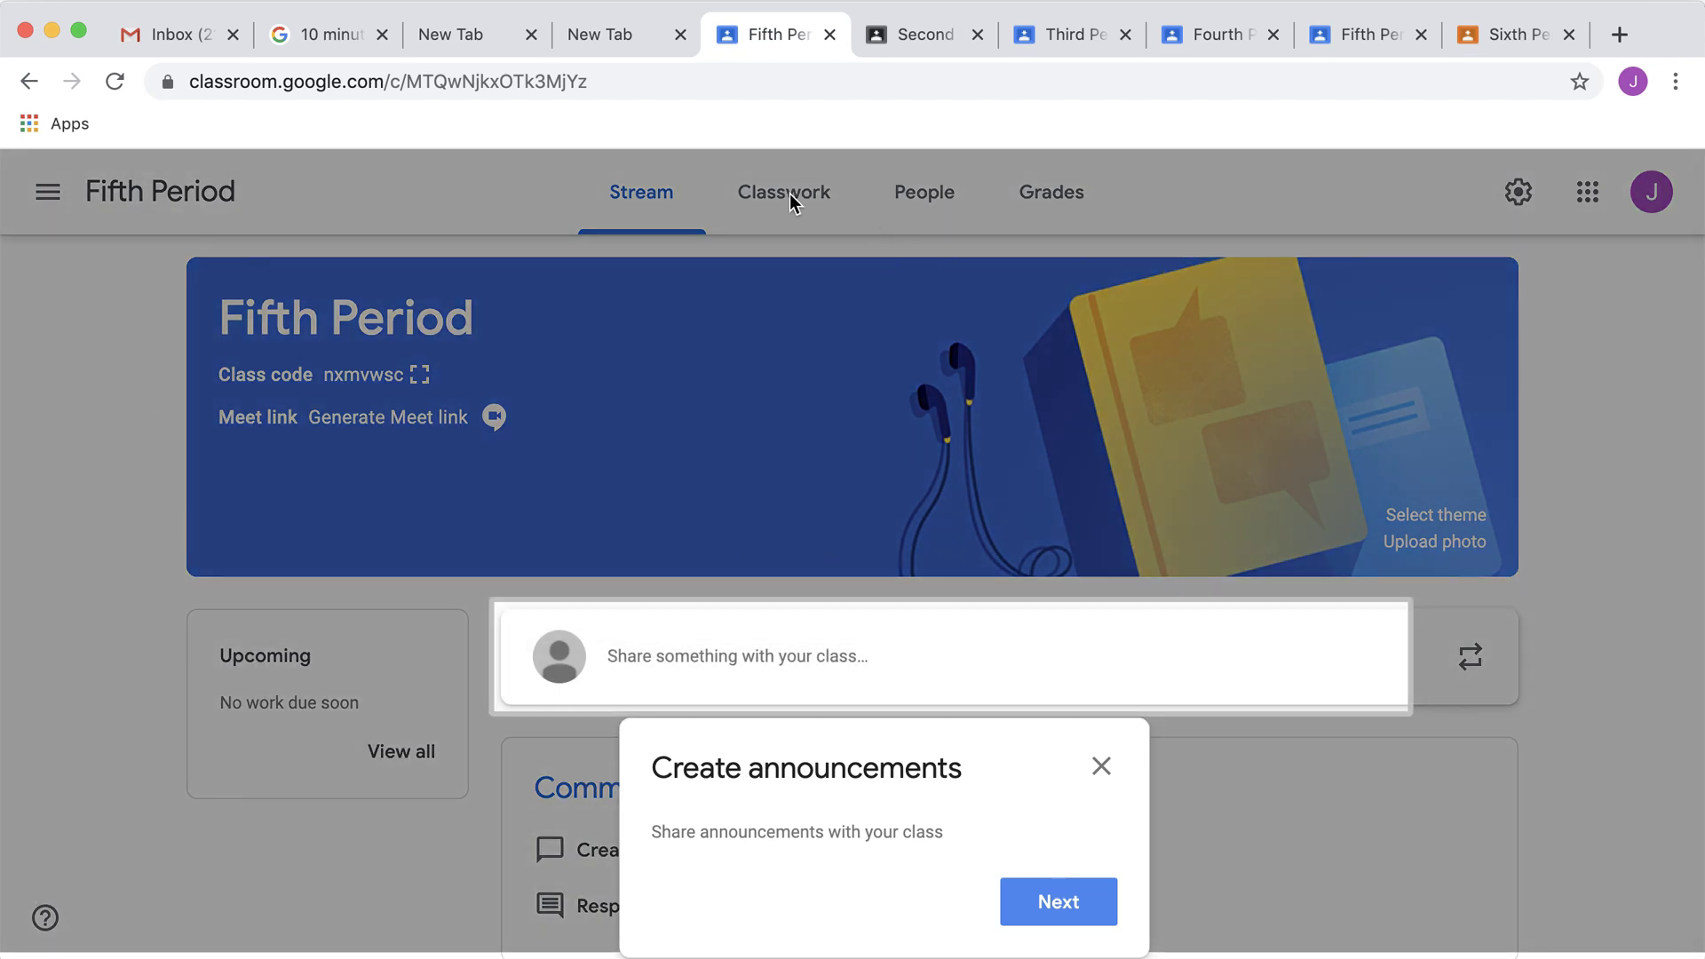
click(1100, 766)
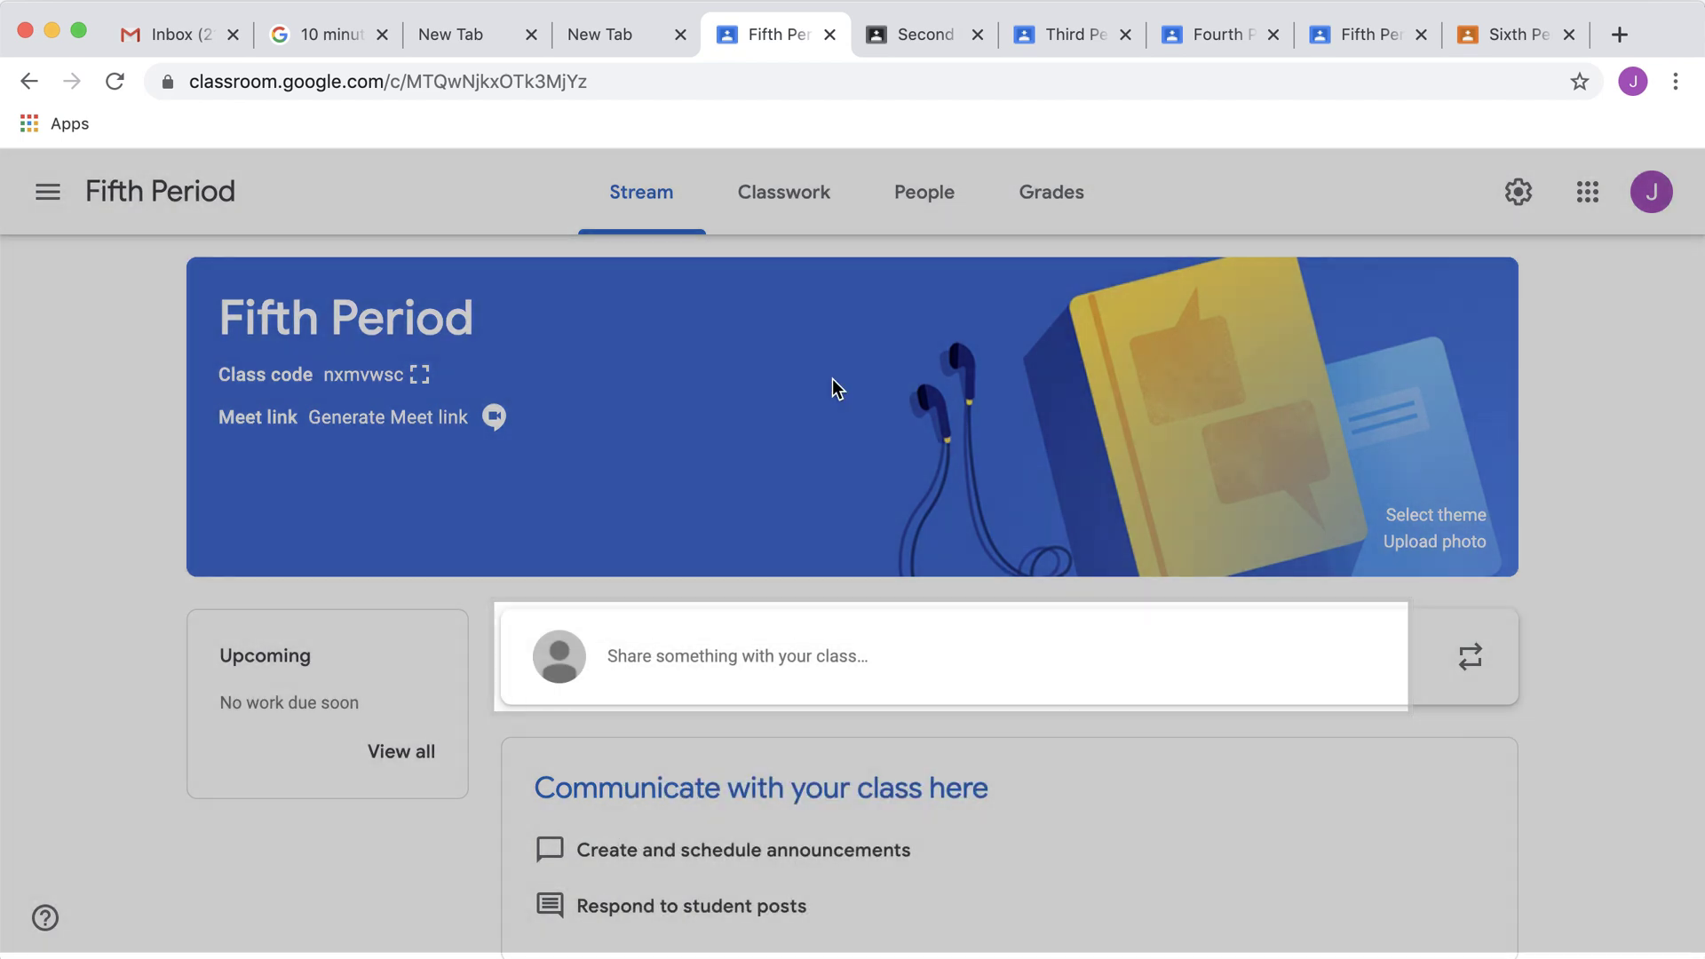
click(783, 192)
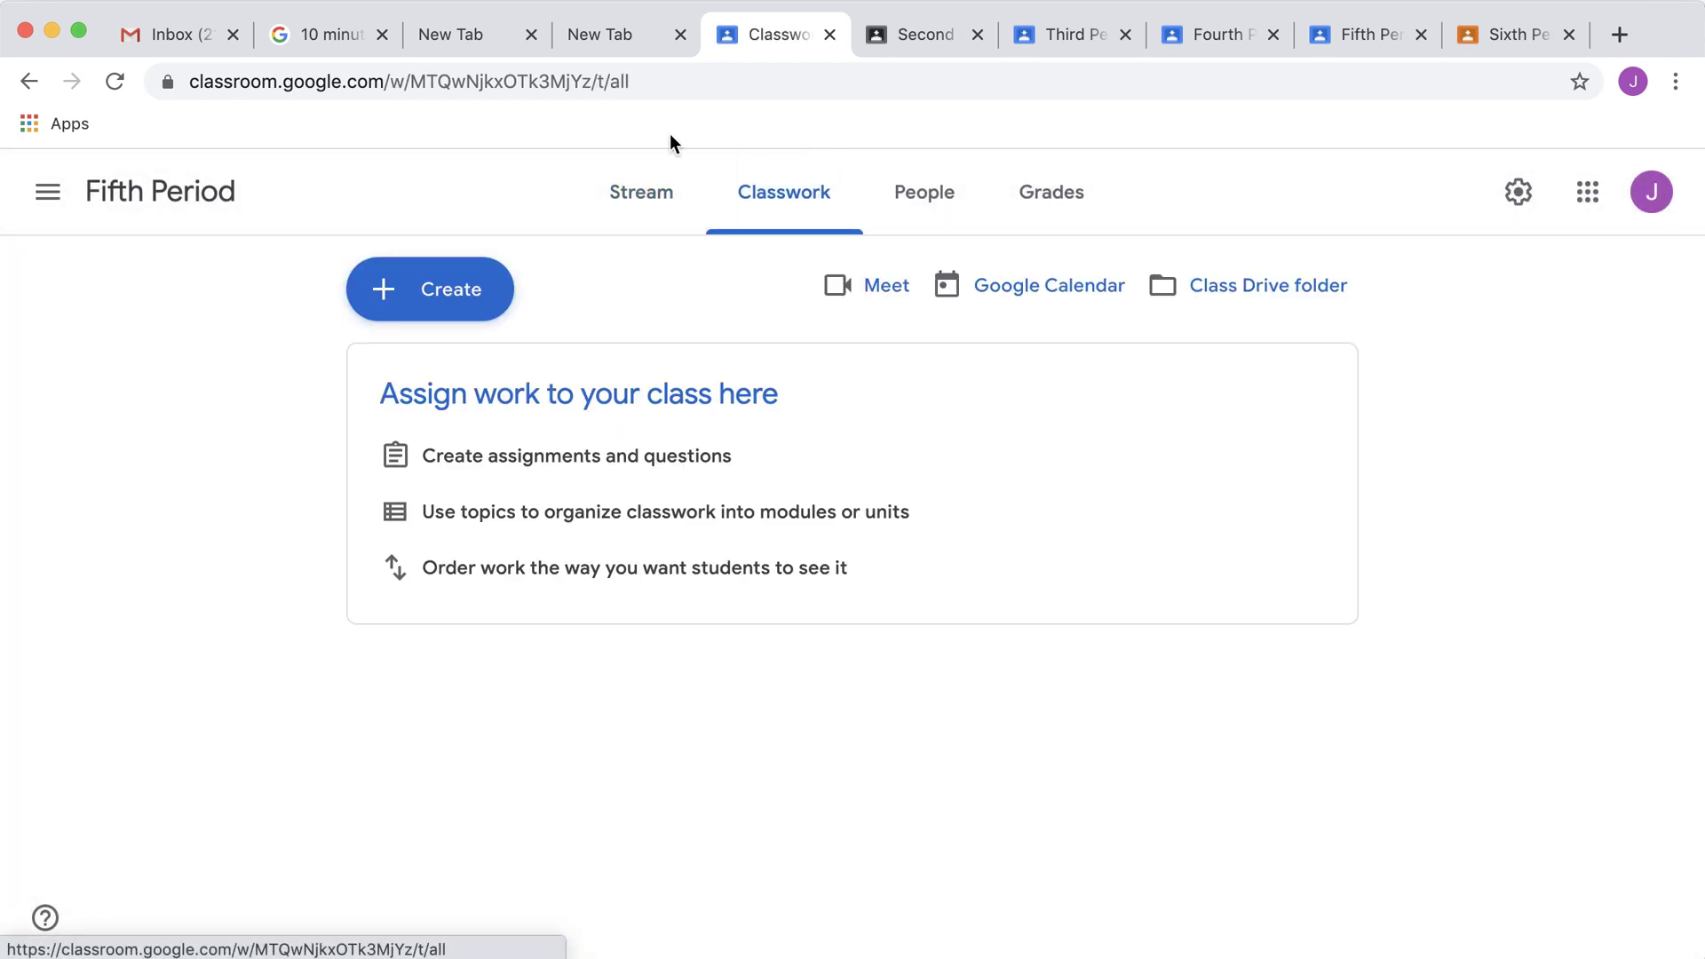
mouse_move(1353, 127)
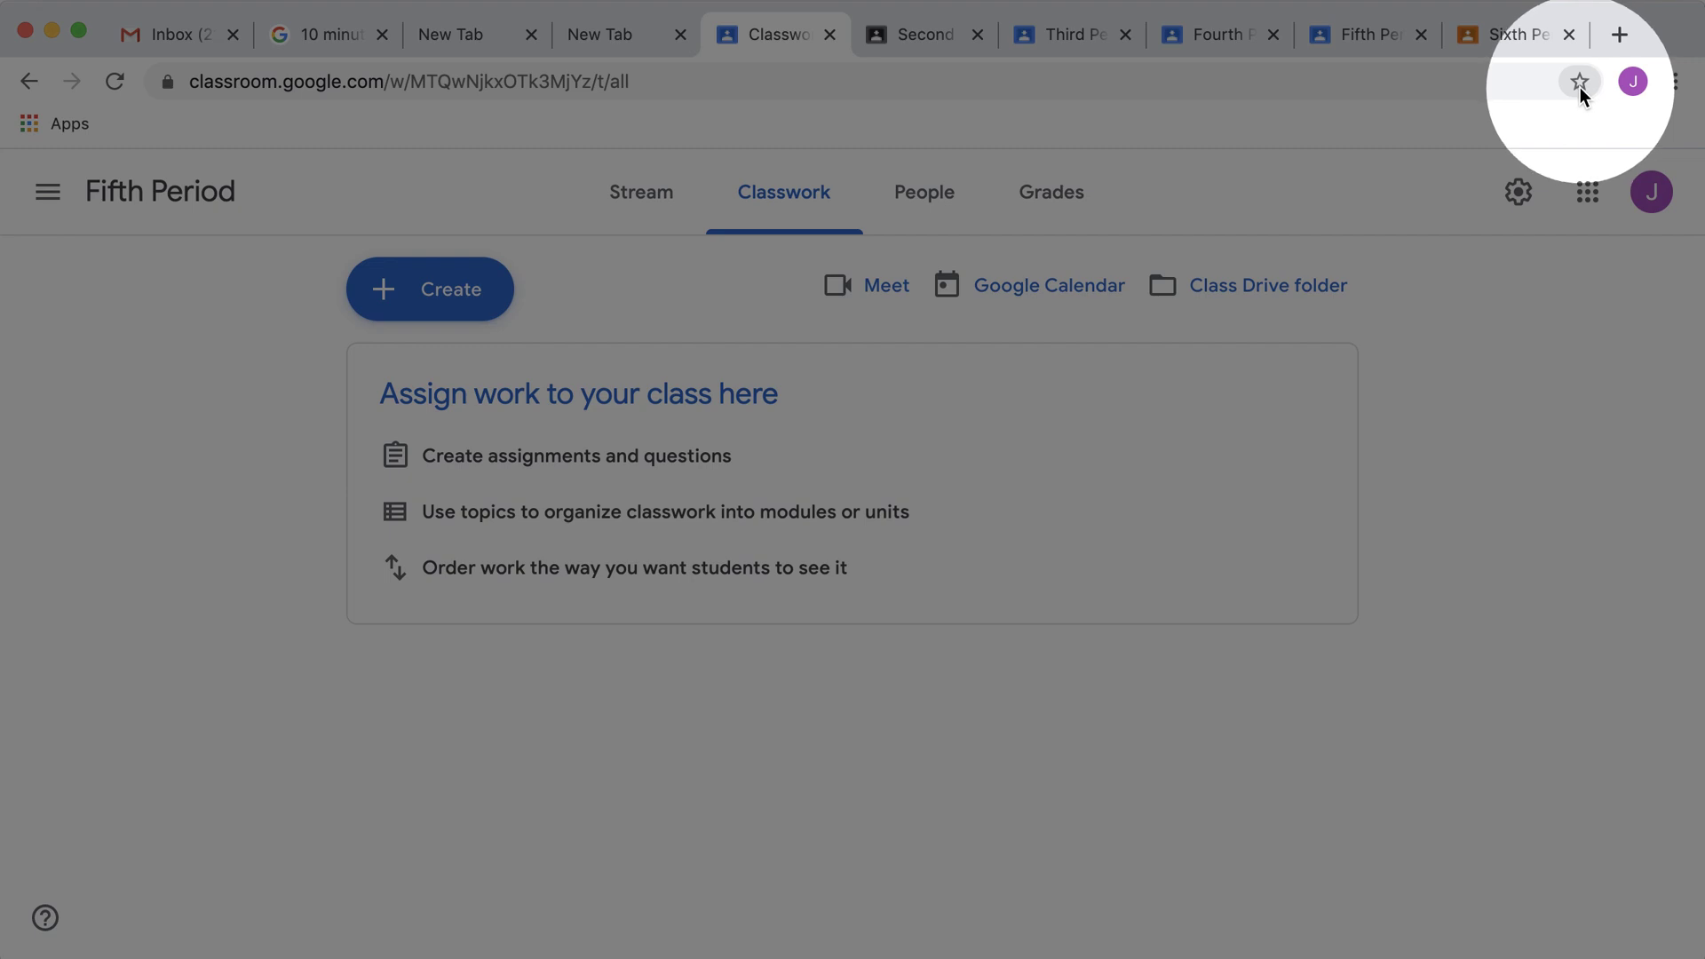
Bookmark the Fifth Period Classwork page on the bar under the name 5
click(1578, 80)
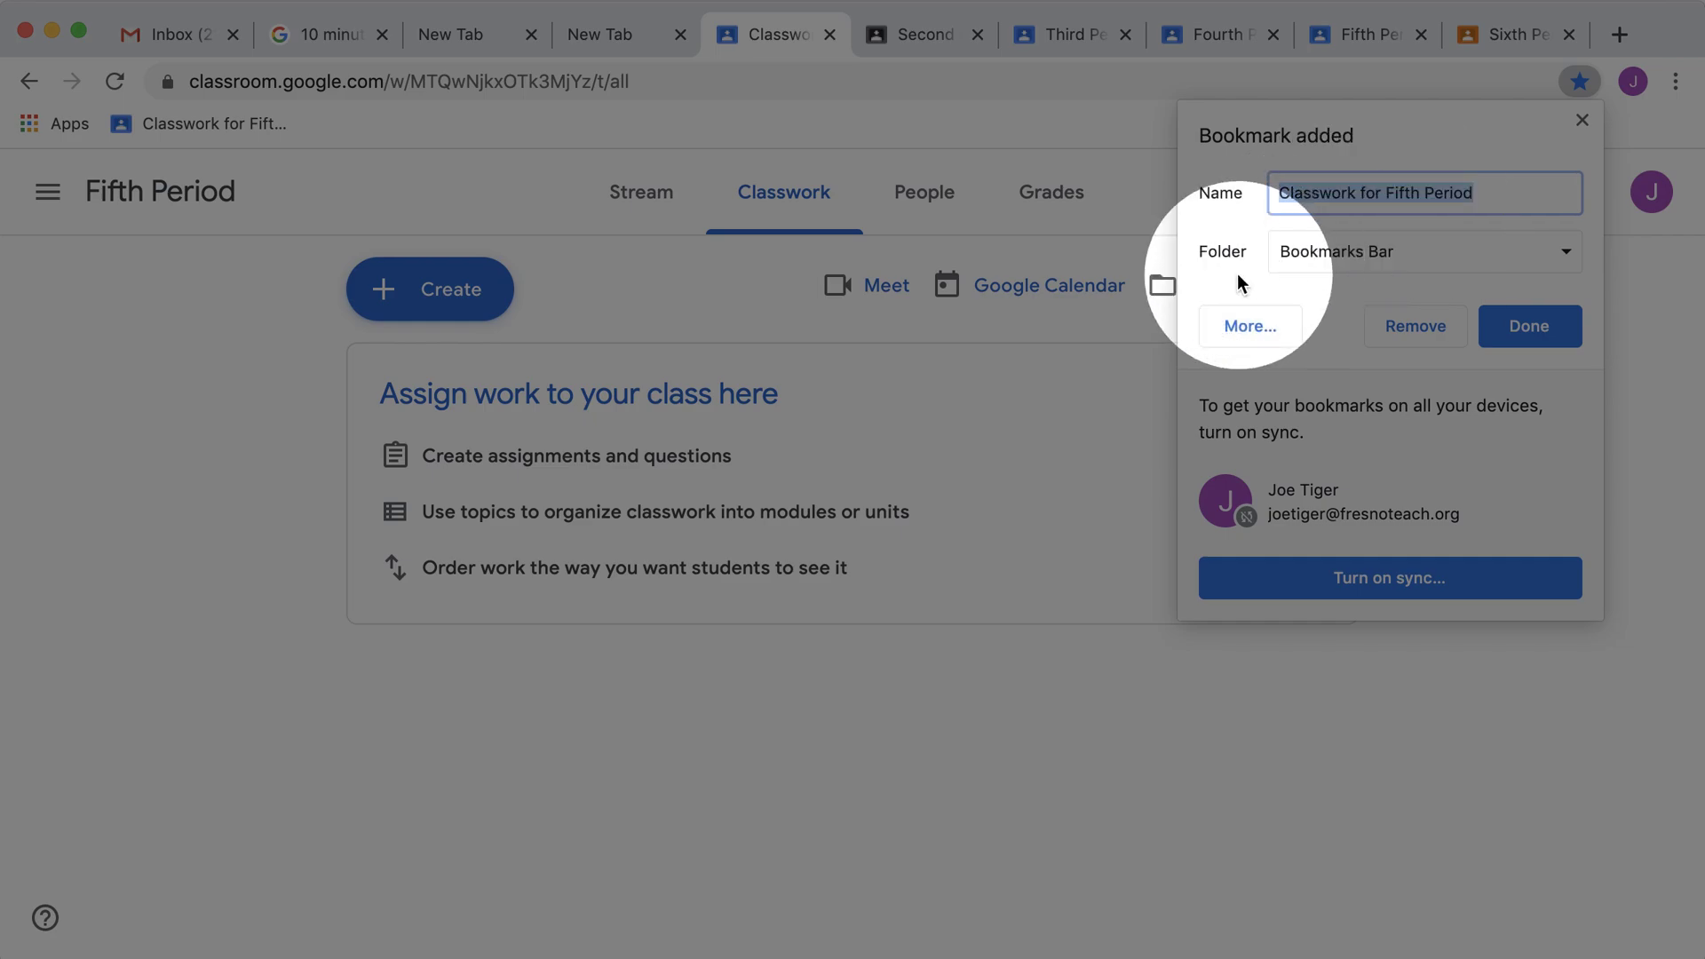
text(5)
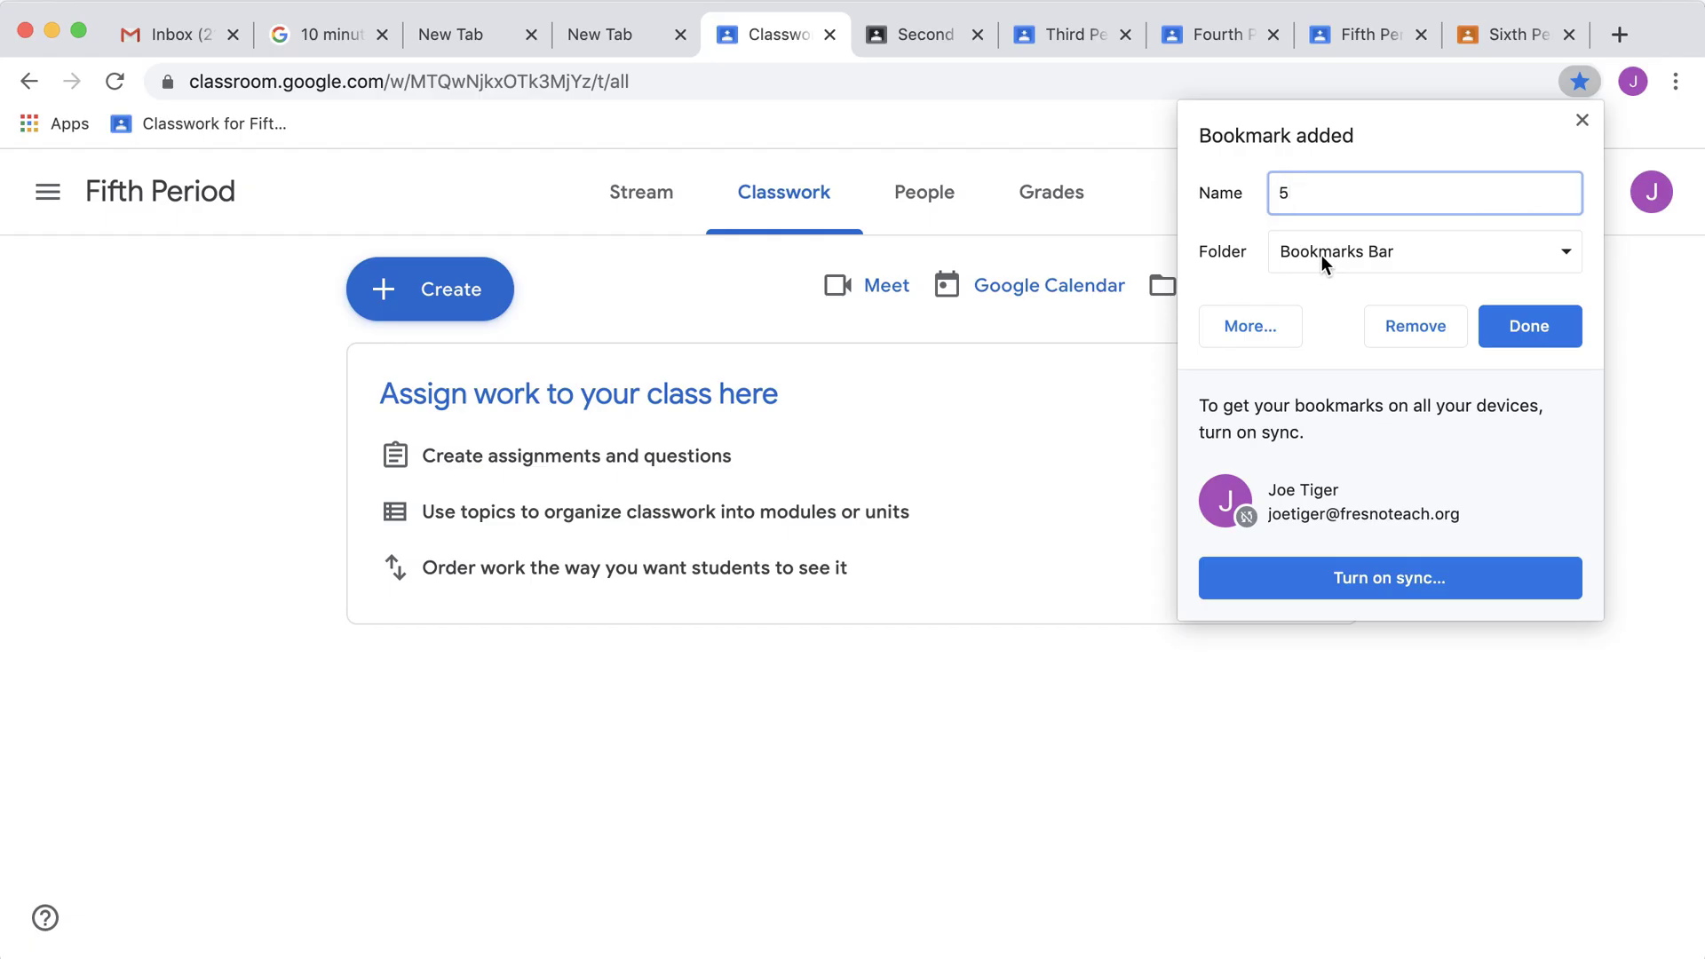
click(1529, 326)
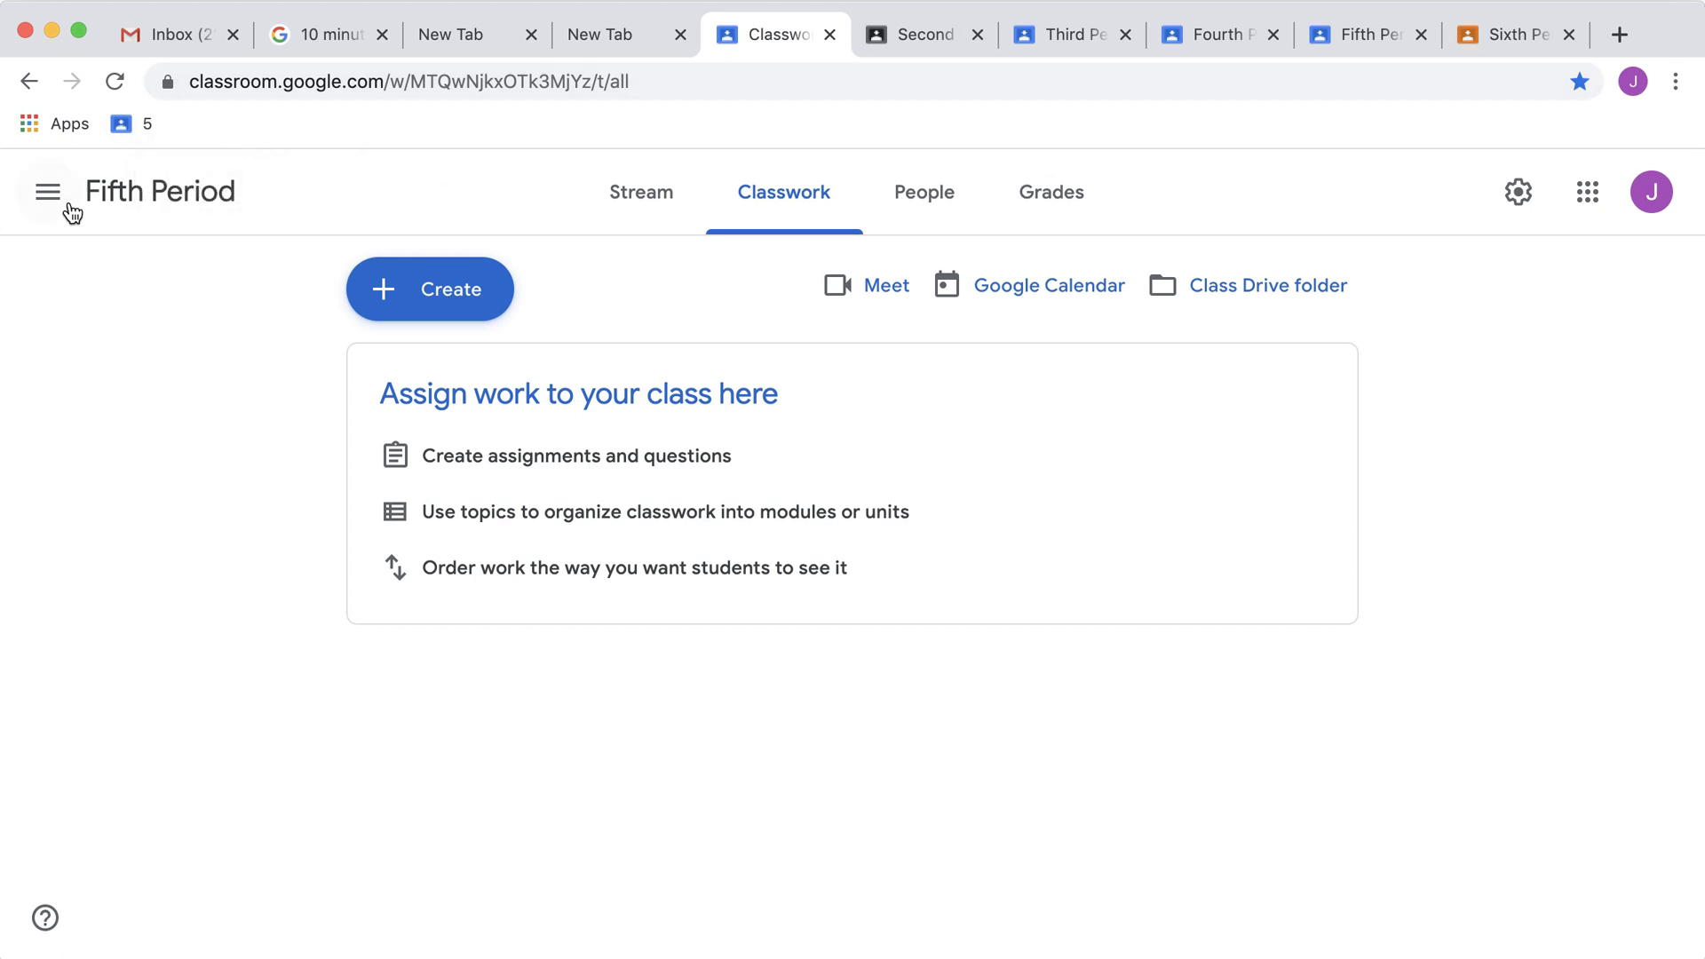
Open Sixth Period's Classwork page and bookmark it on the bar as 6
click(47, 192)
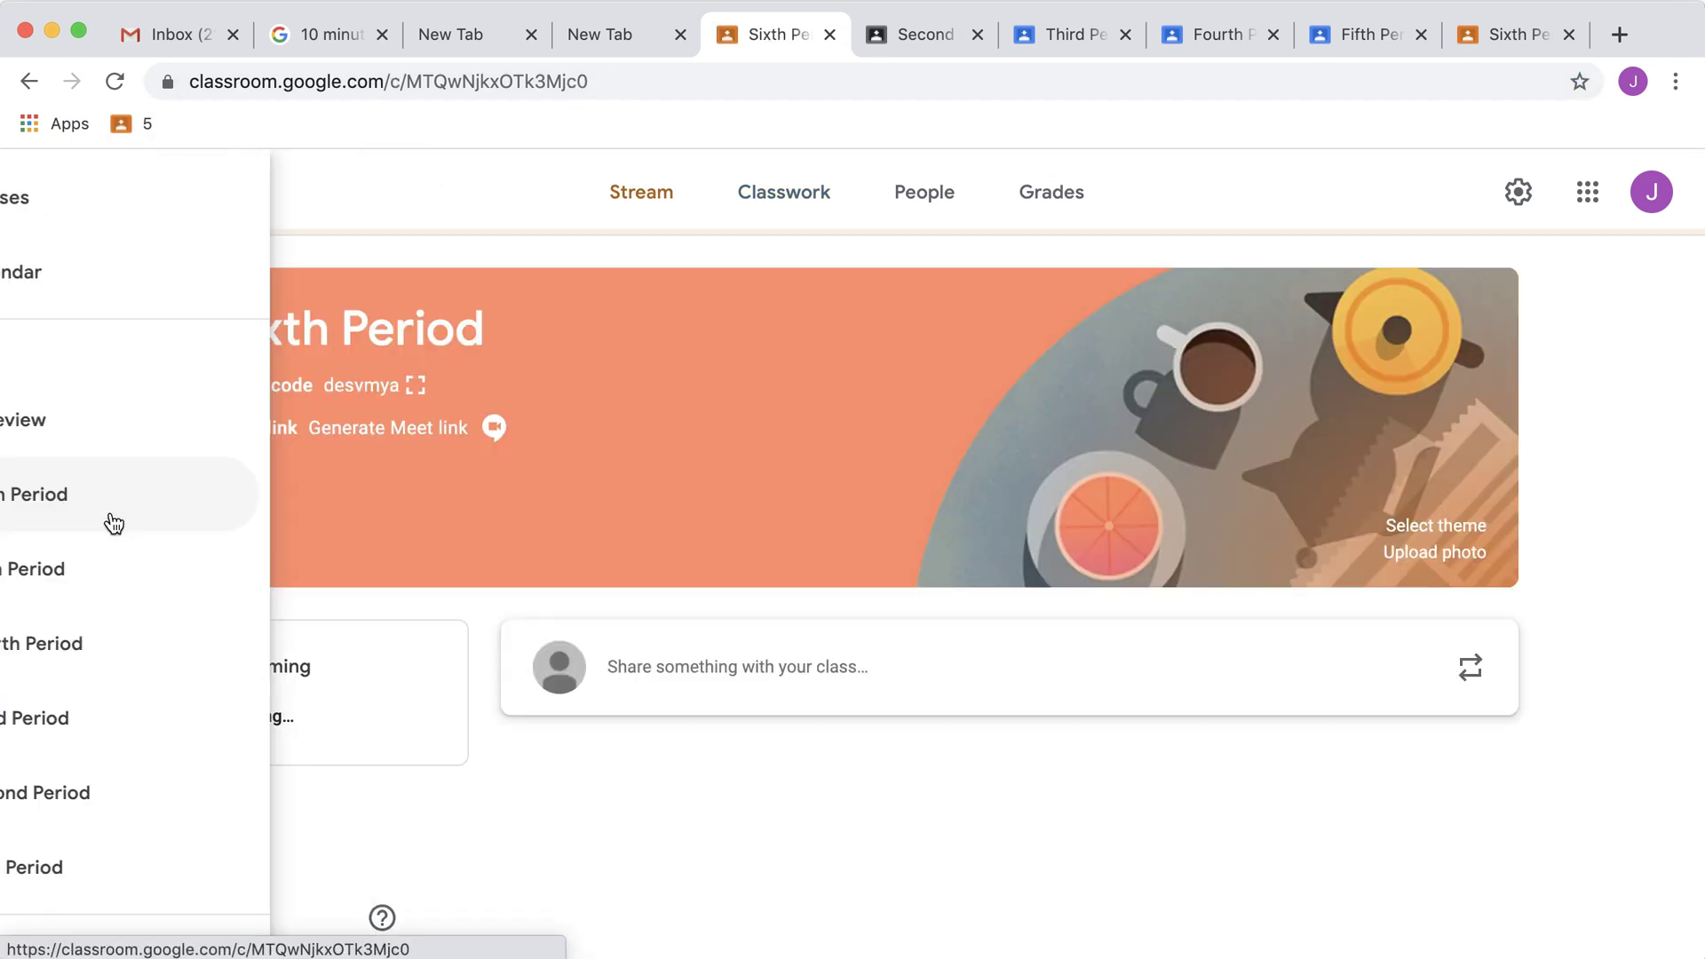
click(47, 192)
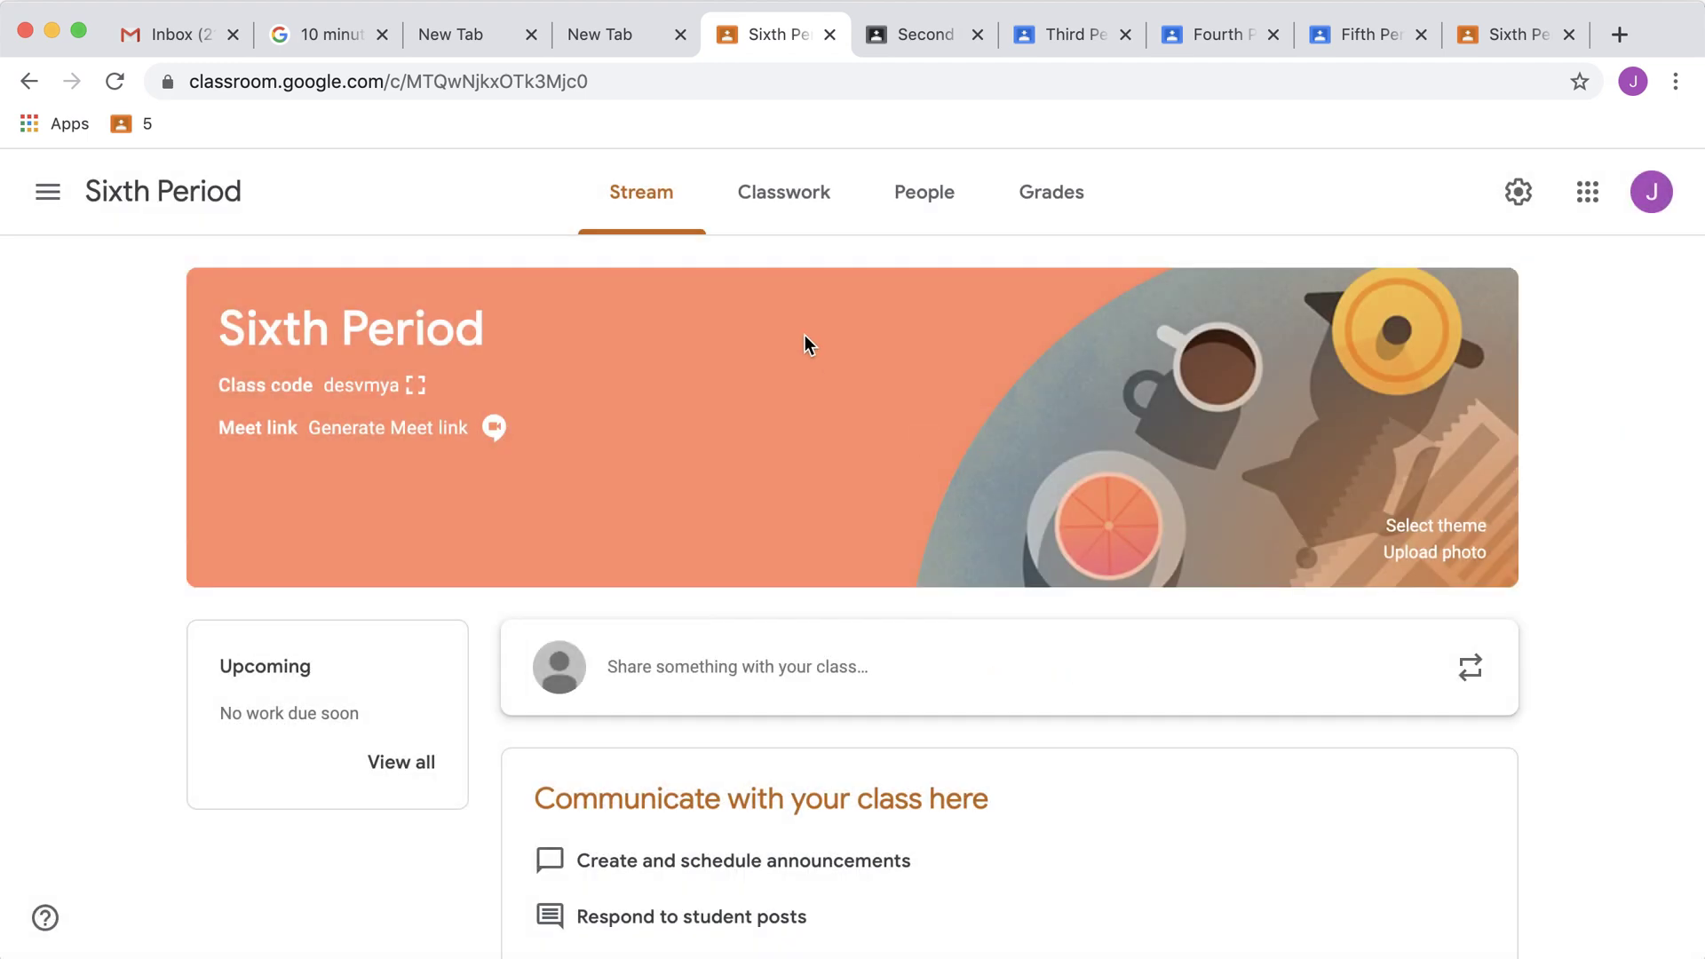
click(783, 193)
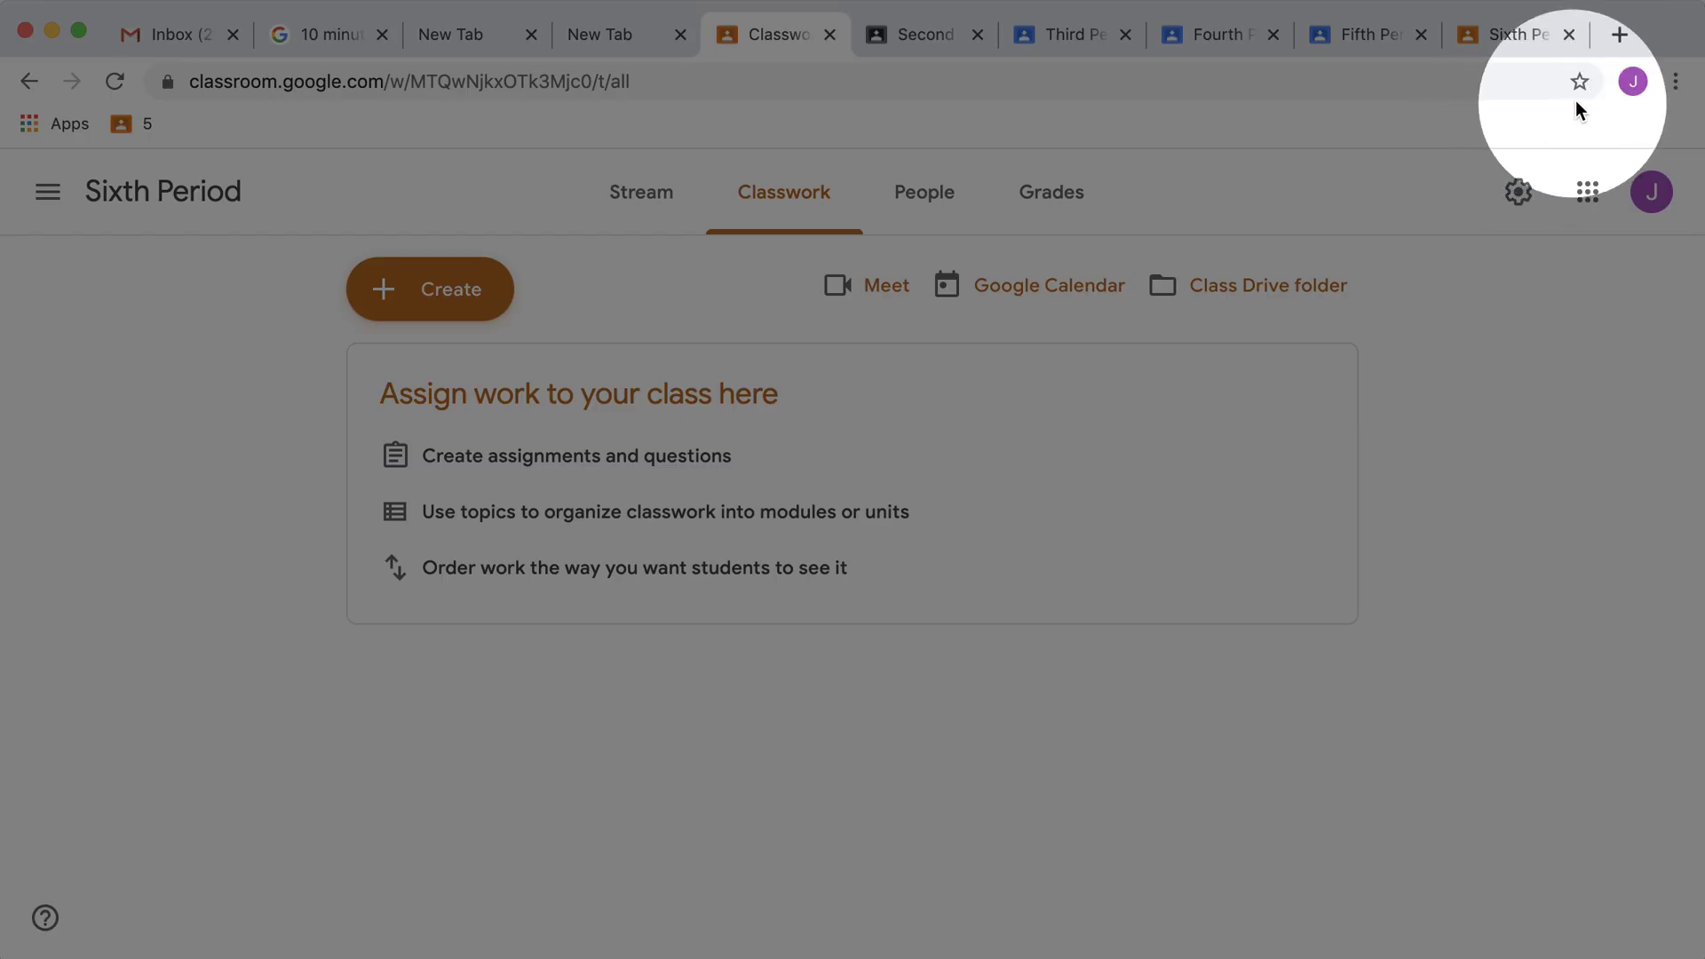
click(1579, 82)
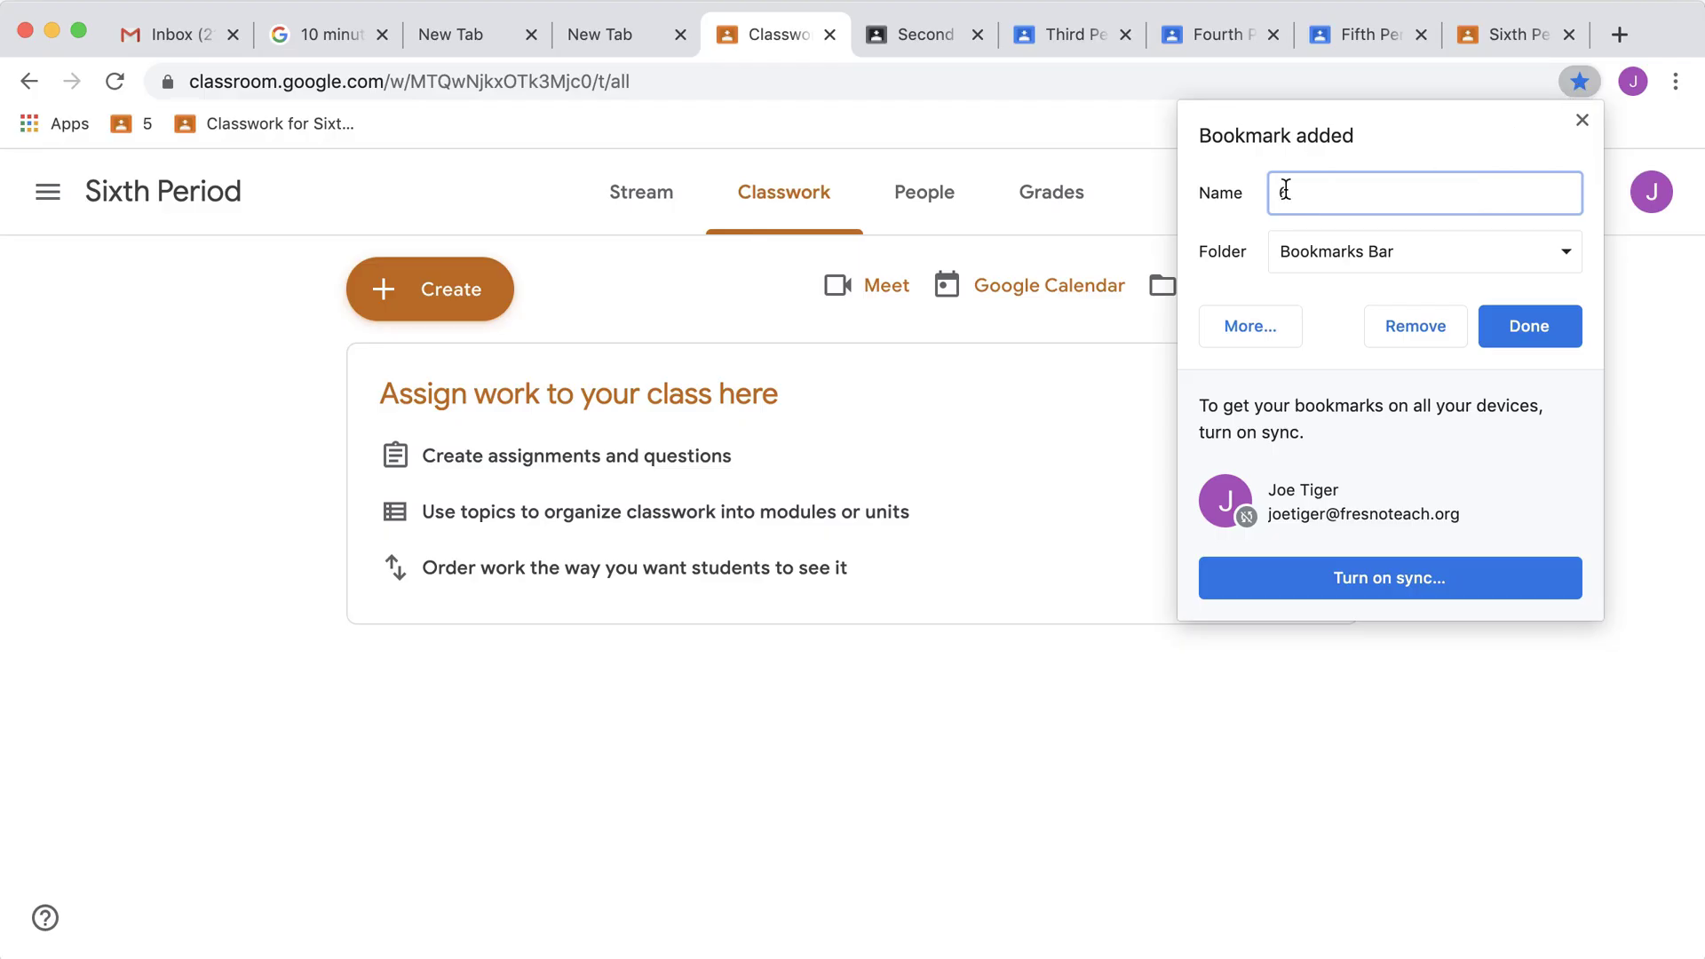
text(6)
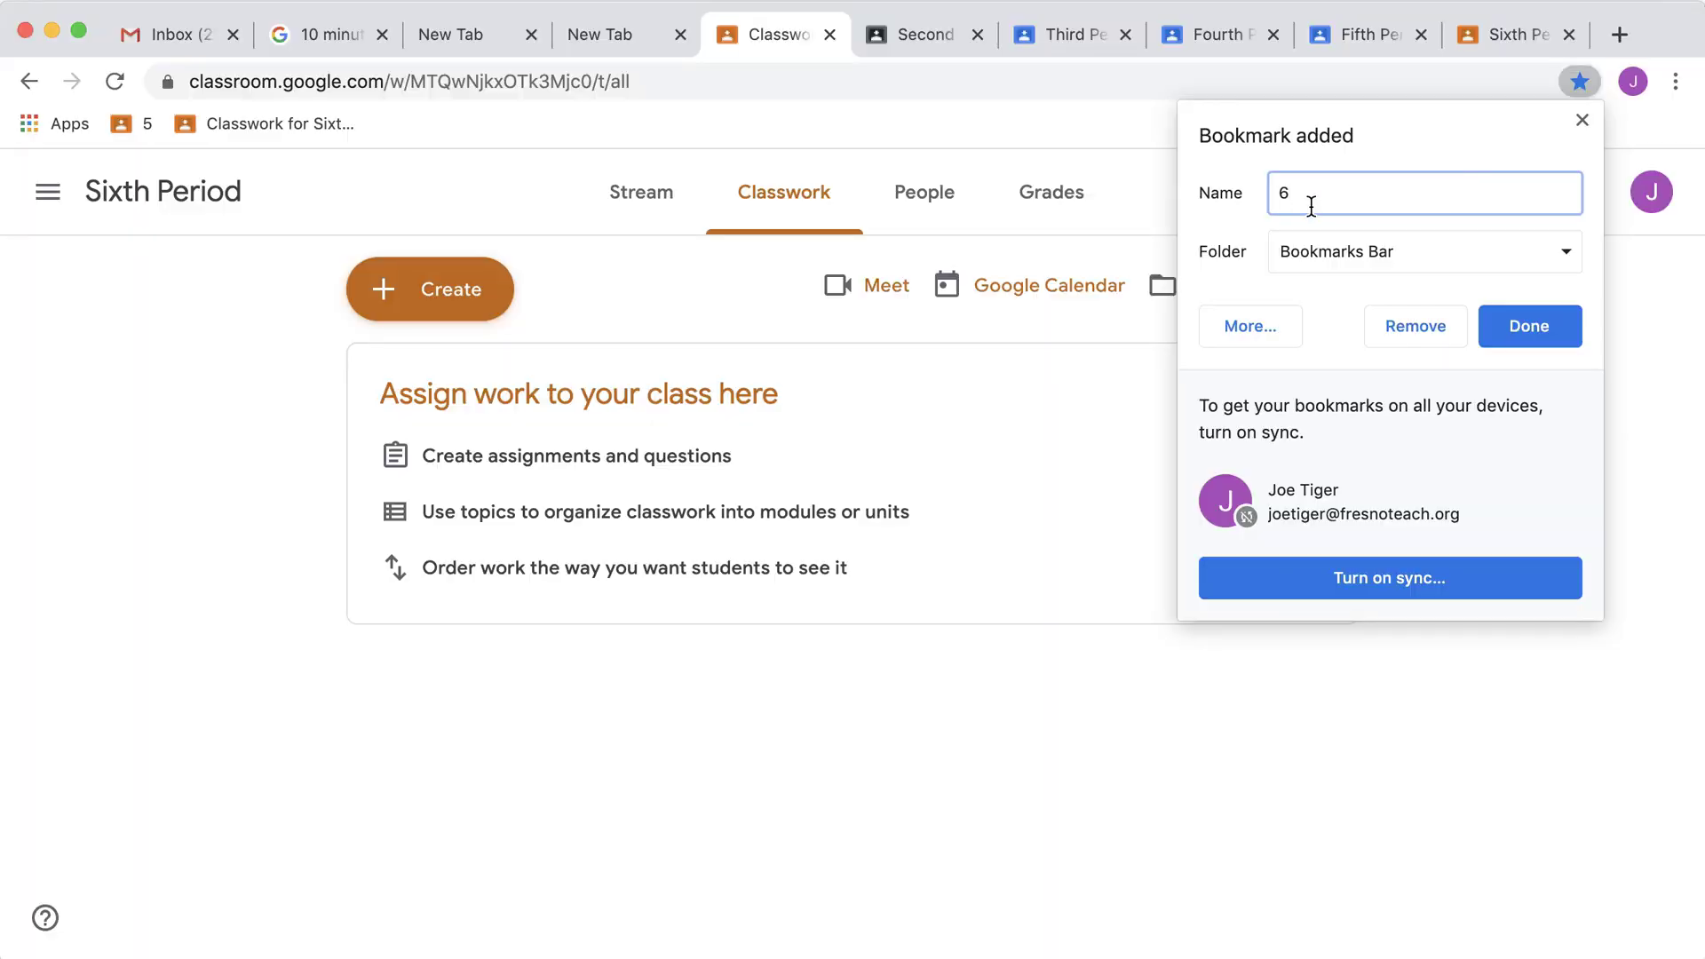
click(1527, 325)
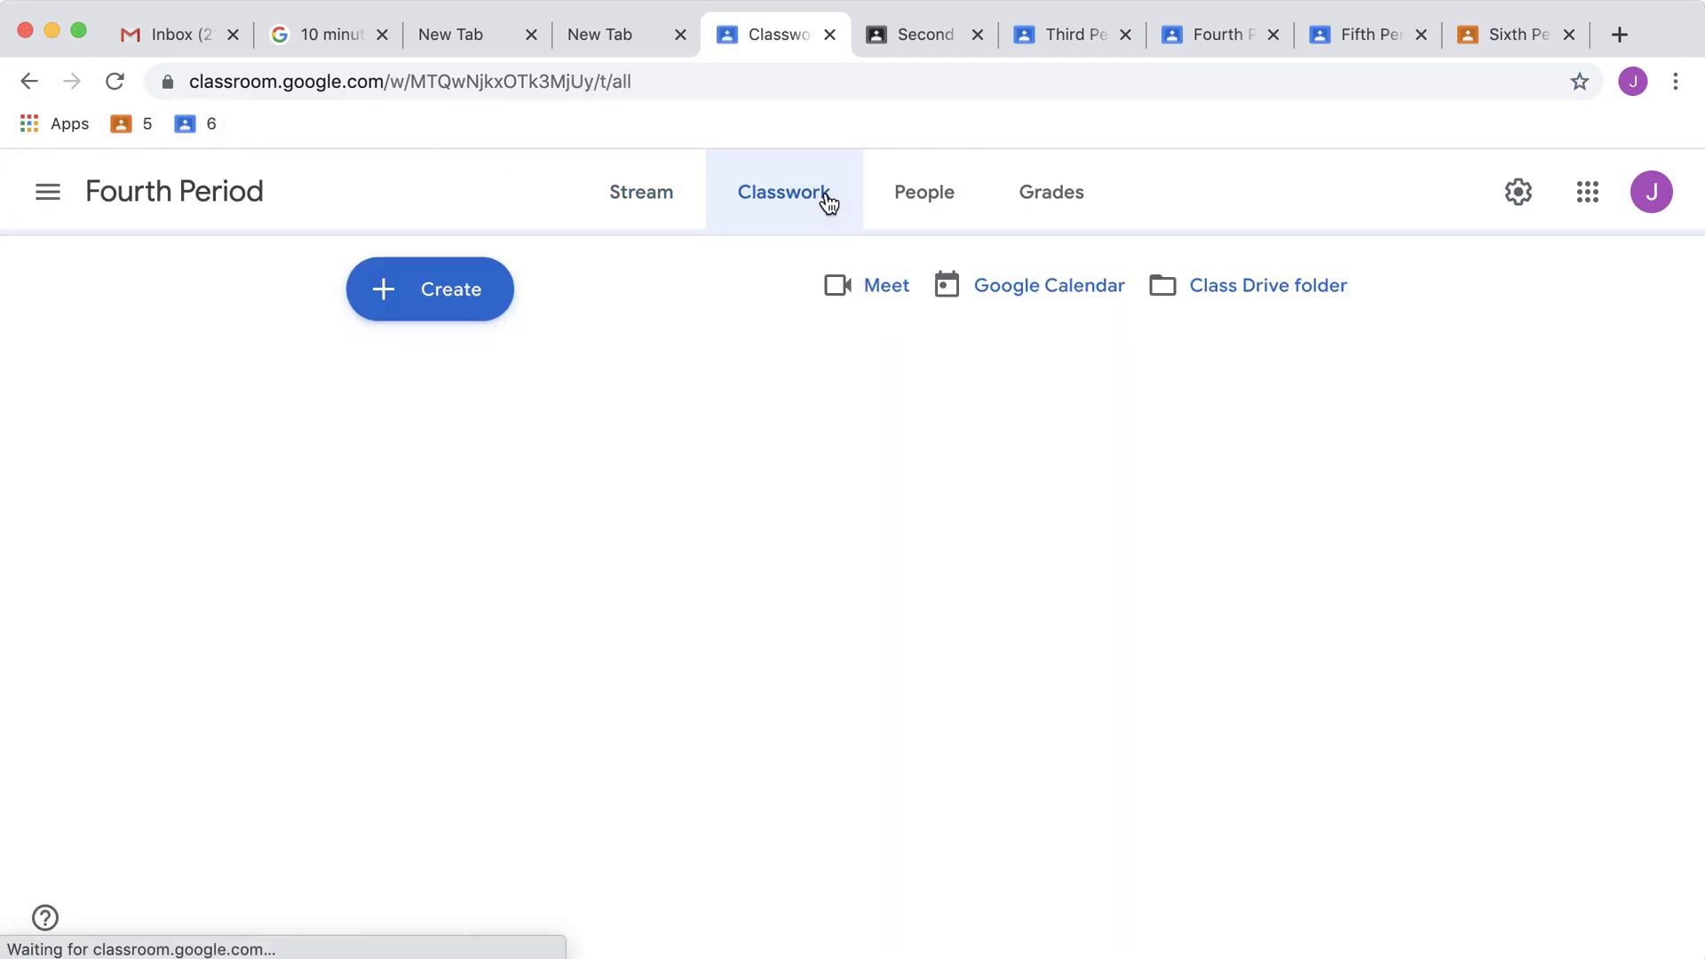
Bookmark Fourth Period's Classwork page as 4 and the Third Period page as 3
click(783, 193)
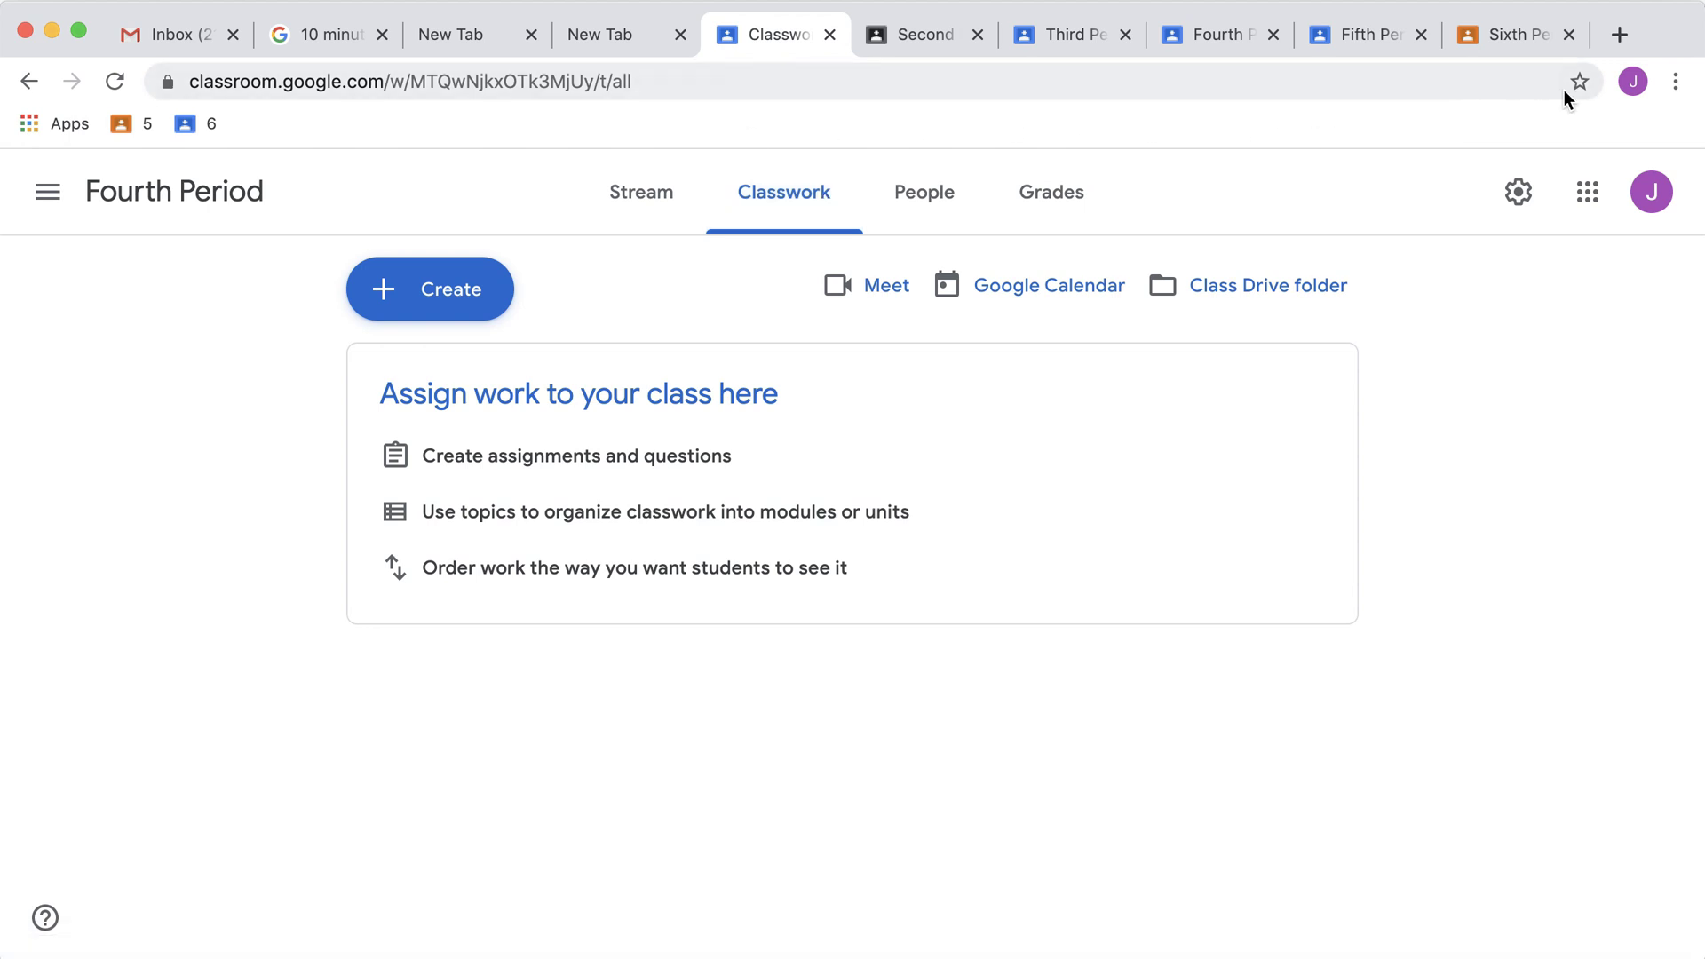
click(1578, 82)
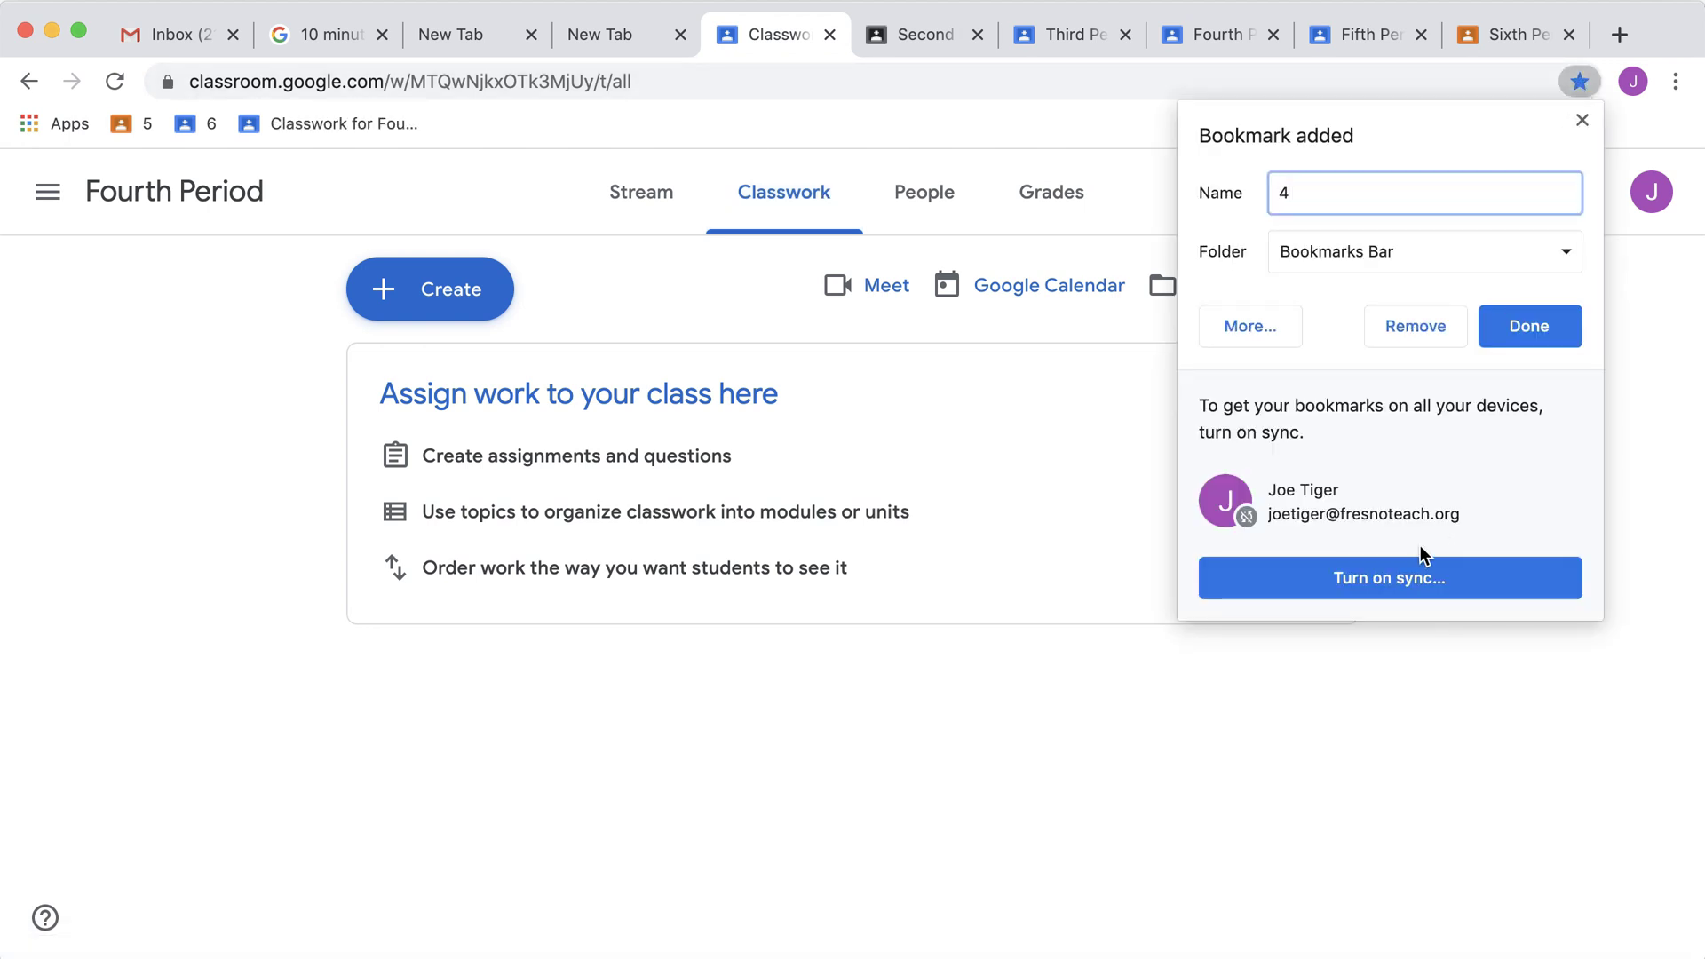
click(1527, 326)
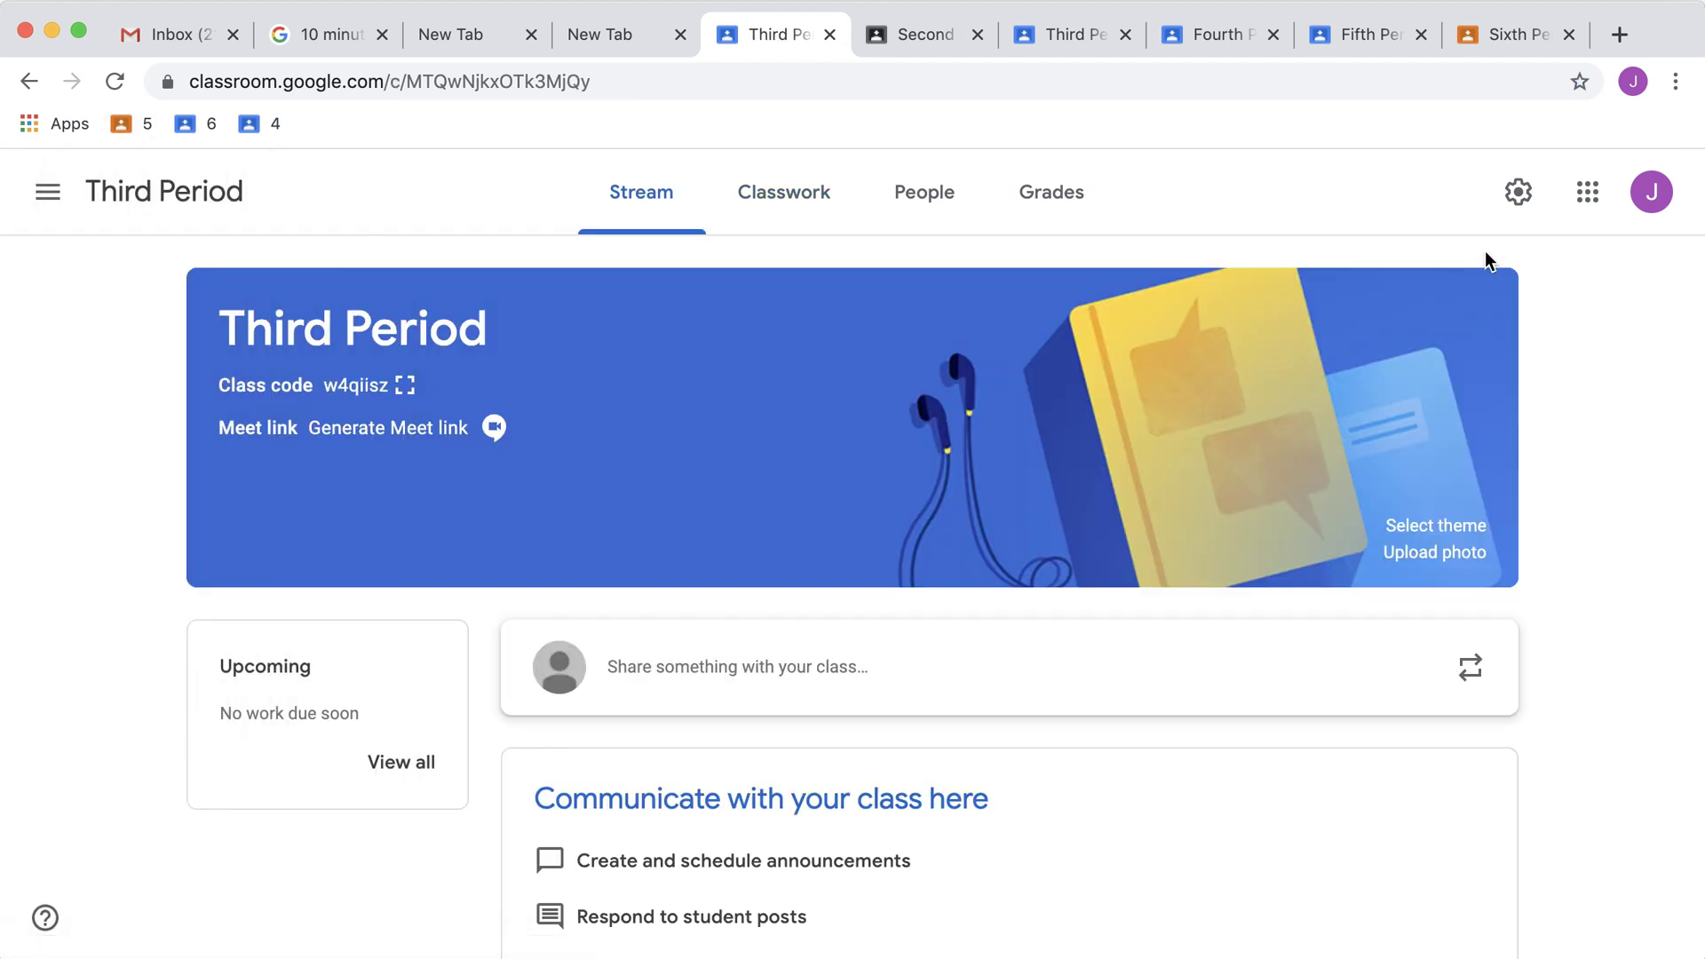
click(1579, 81)
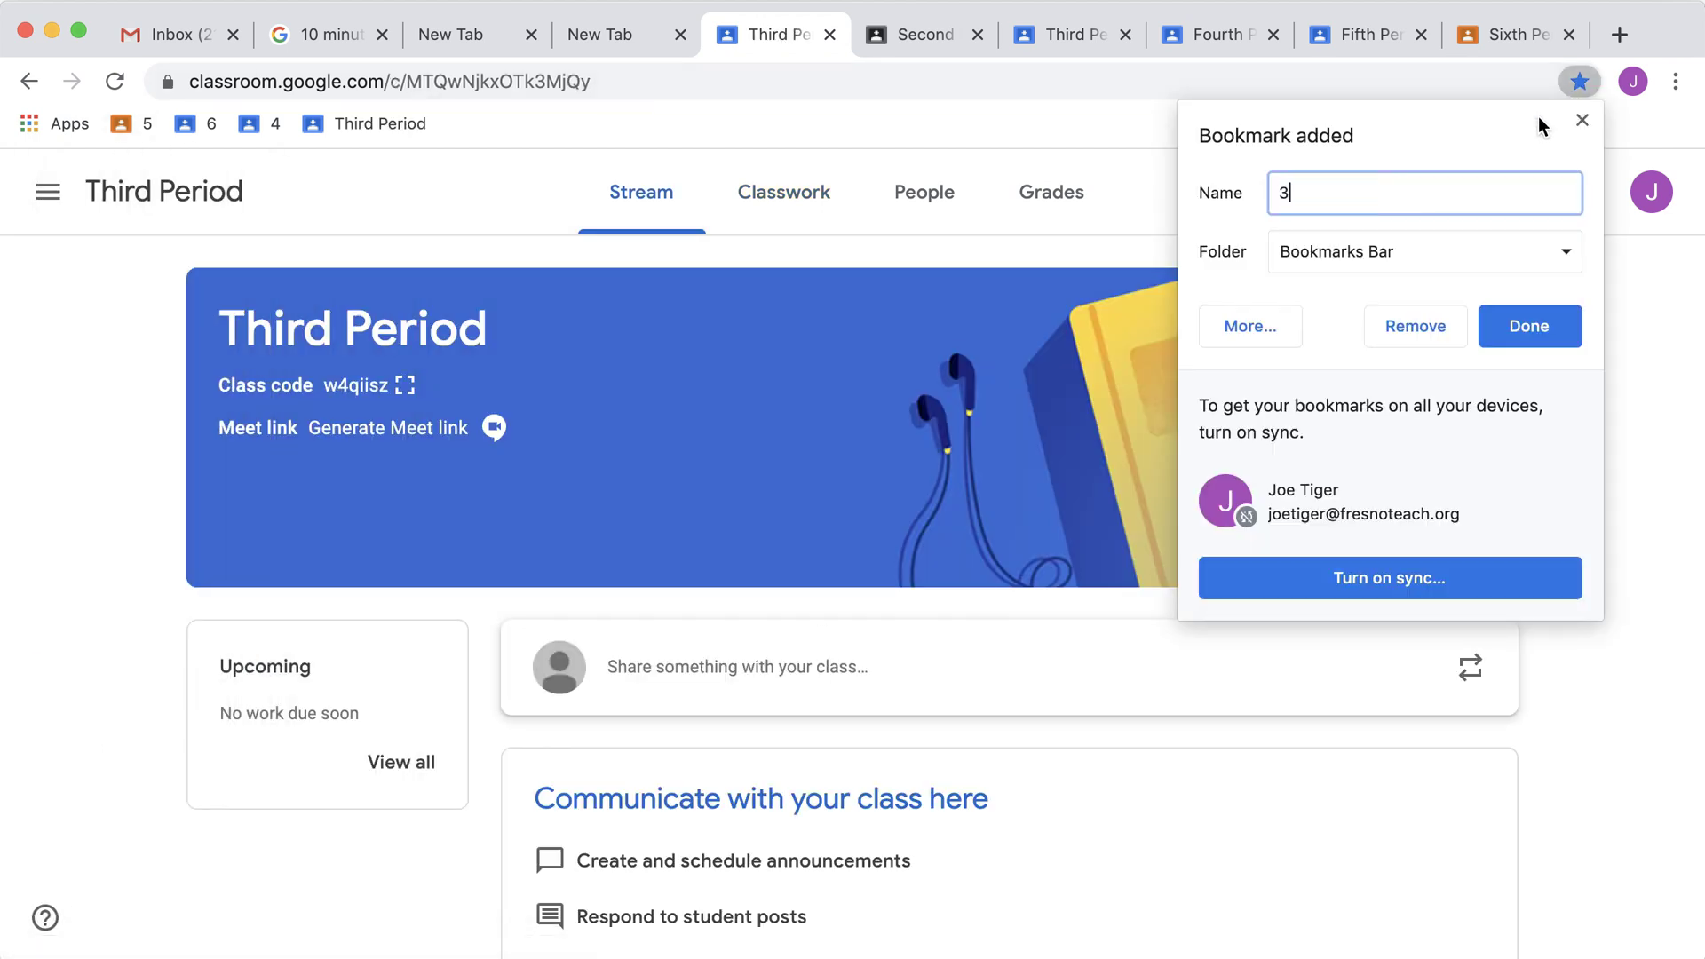
click(1526, 326)
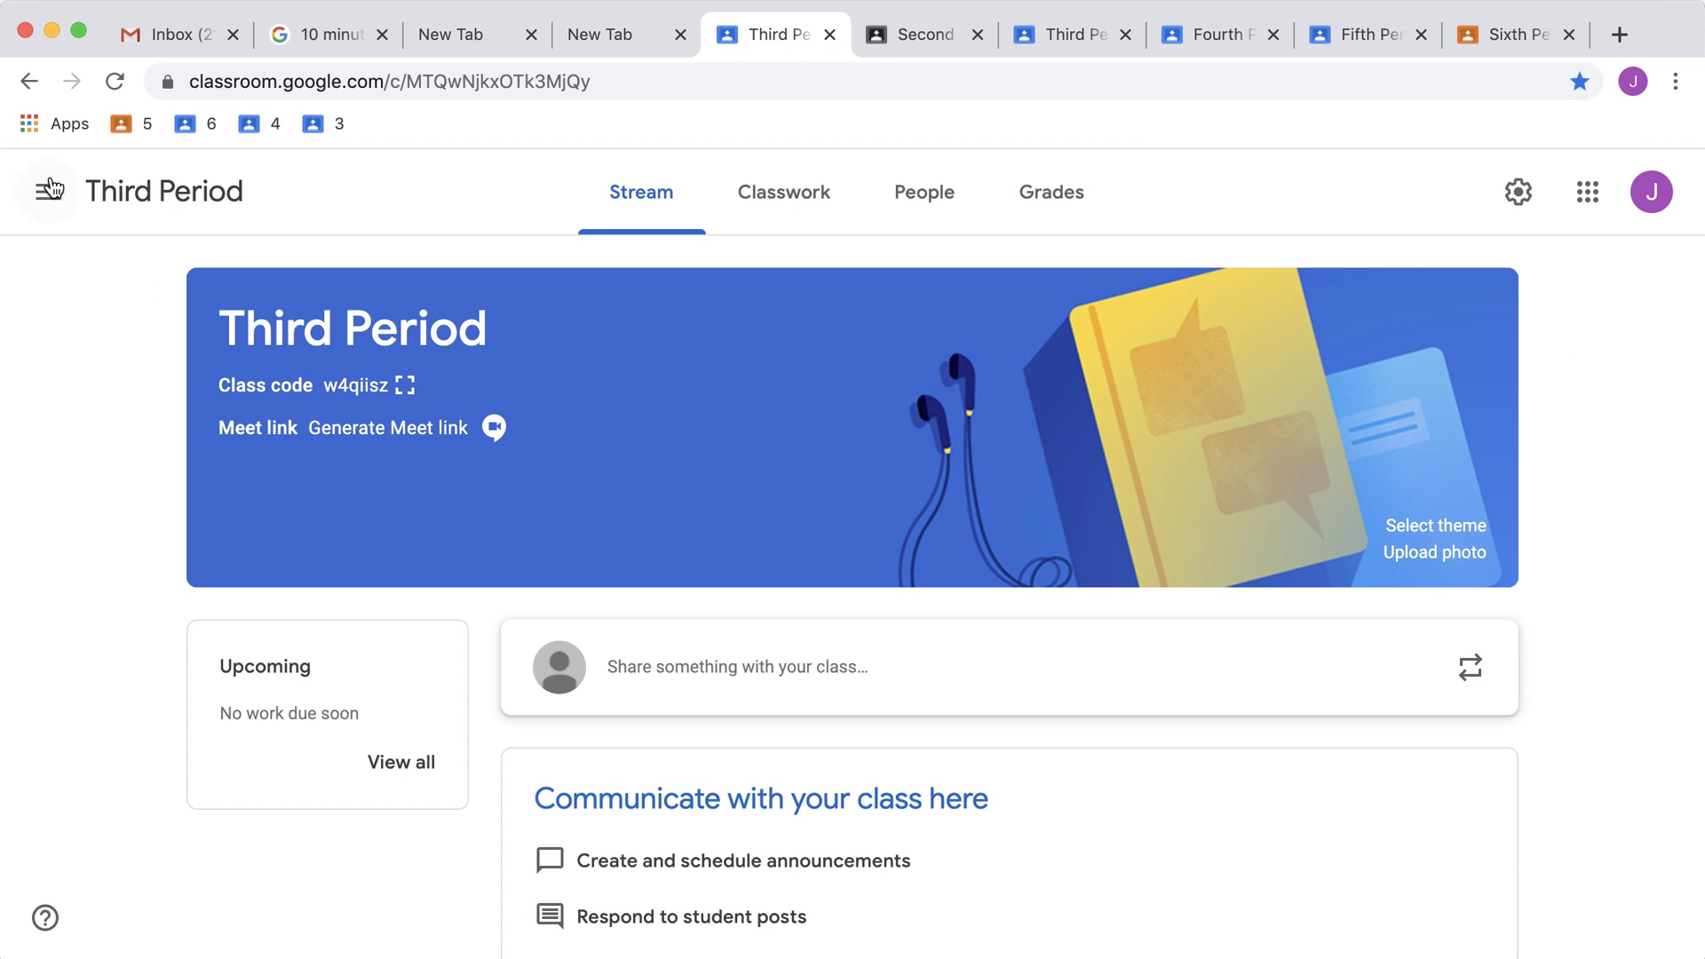
Bookmark Second Period's Classwork page as 2
click(774, 33)
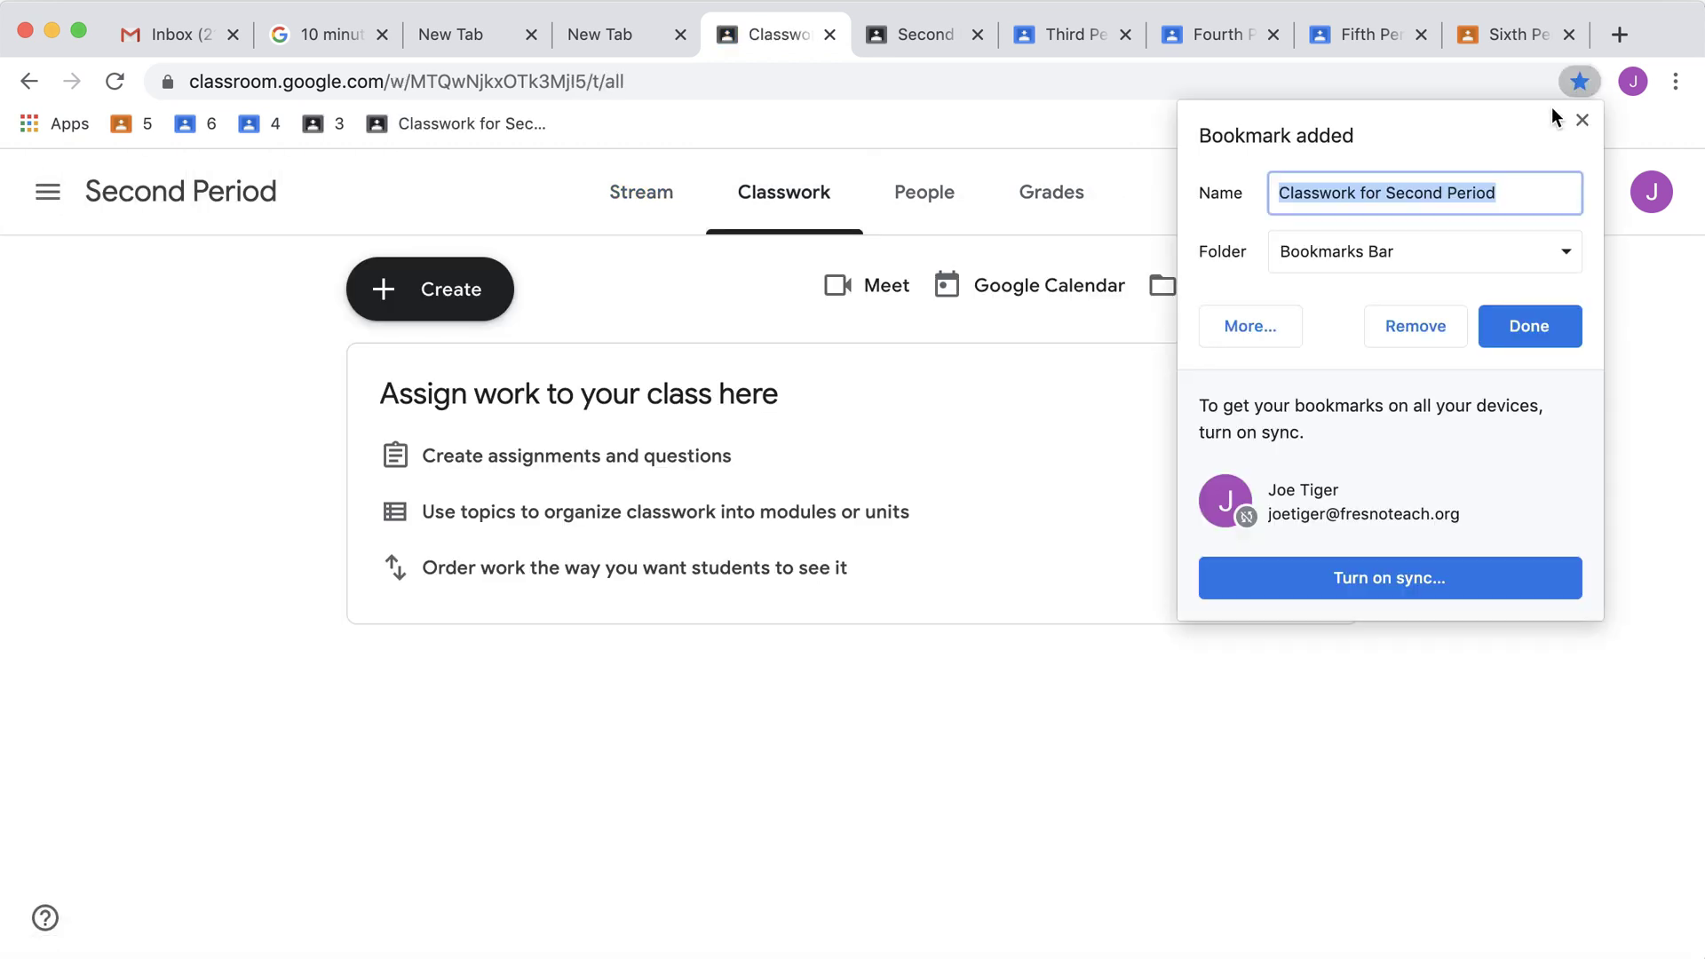
text(2)
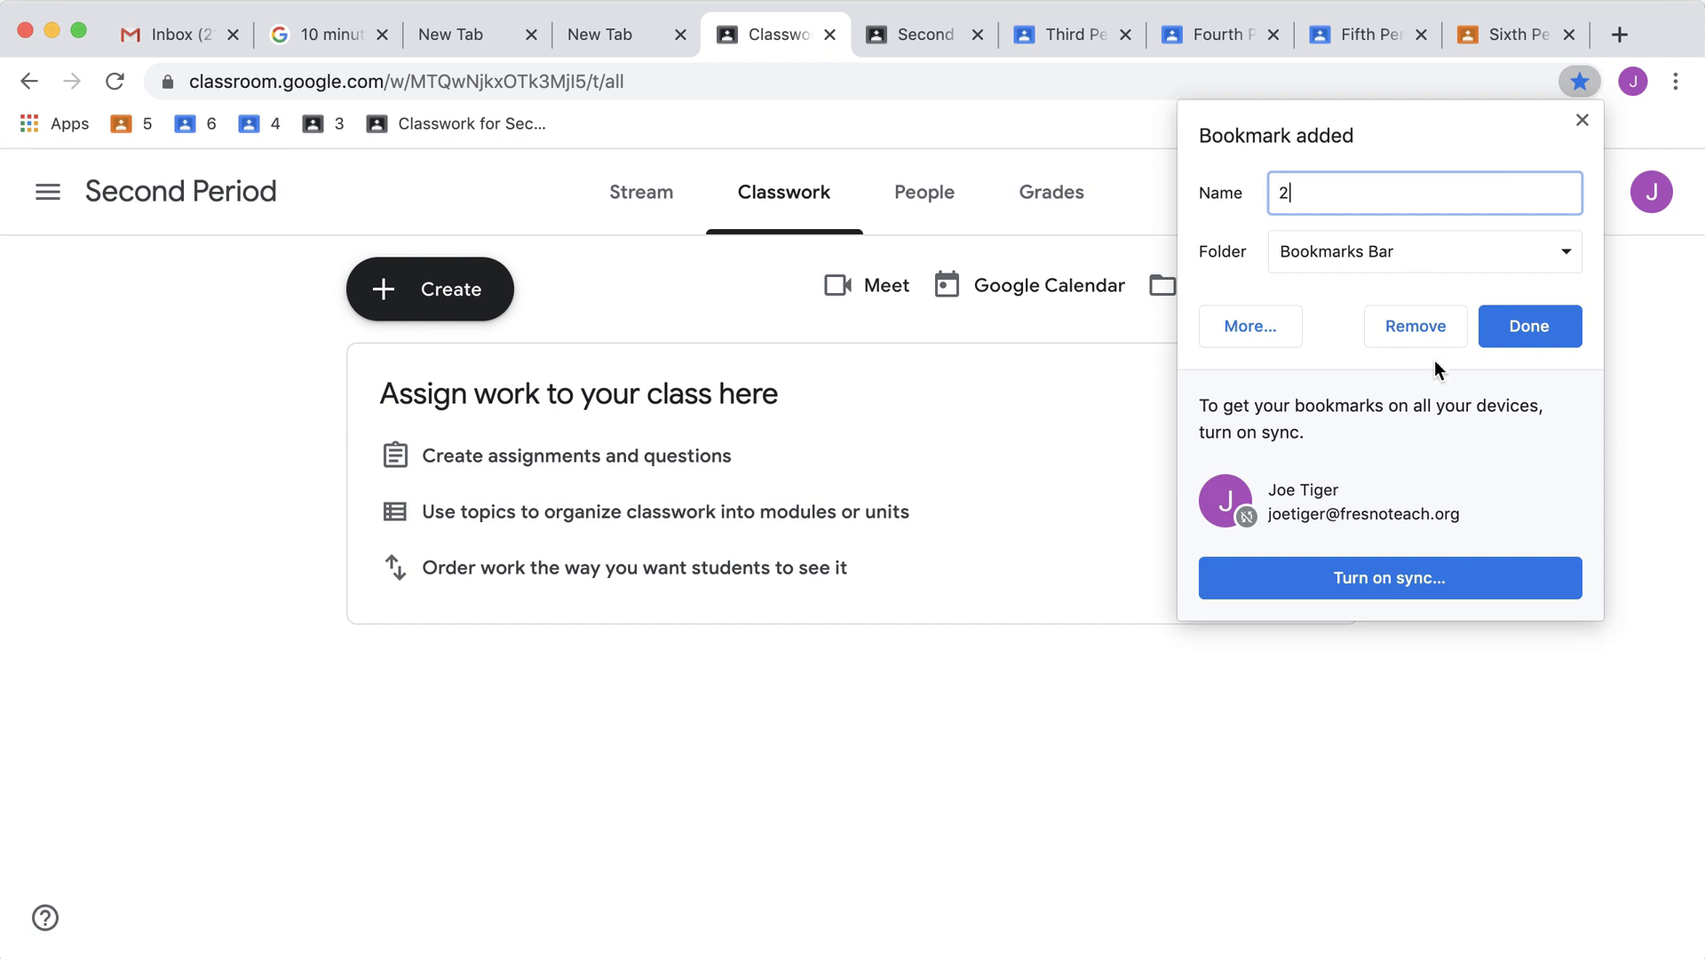
click(313, 123)
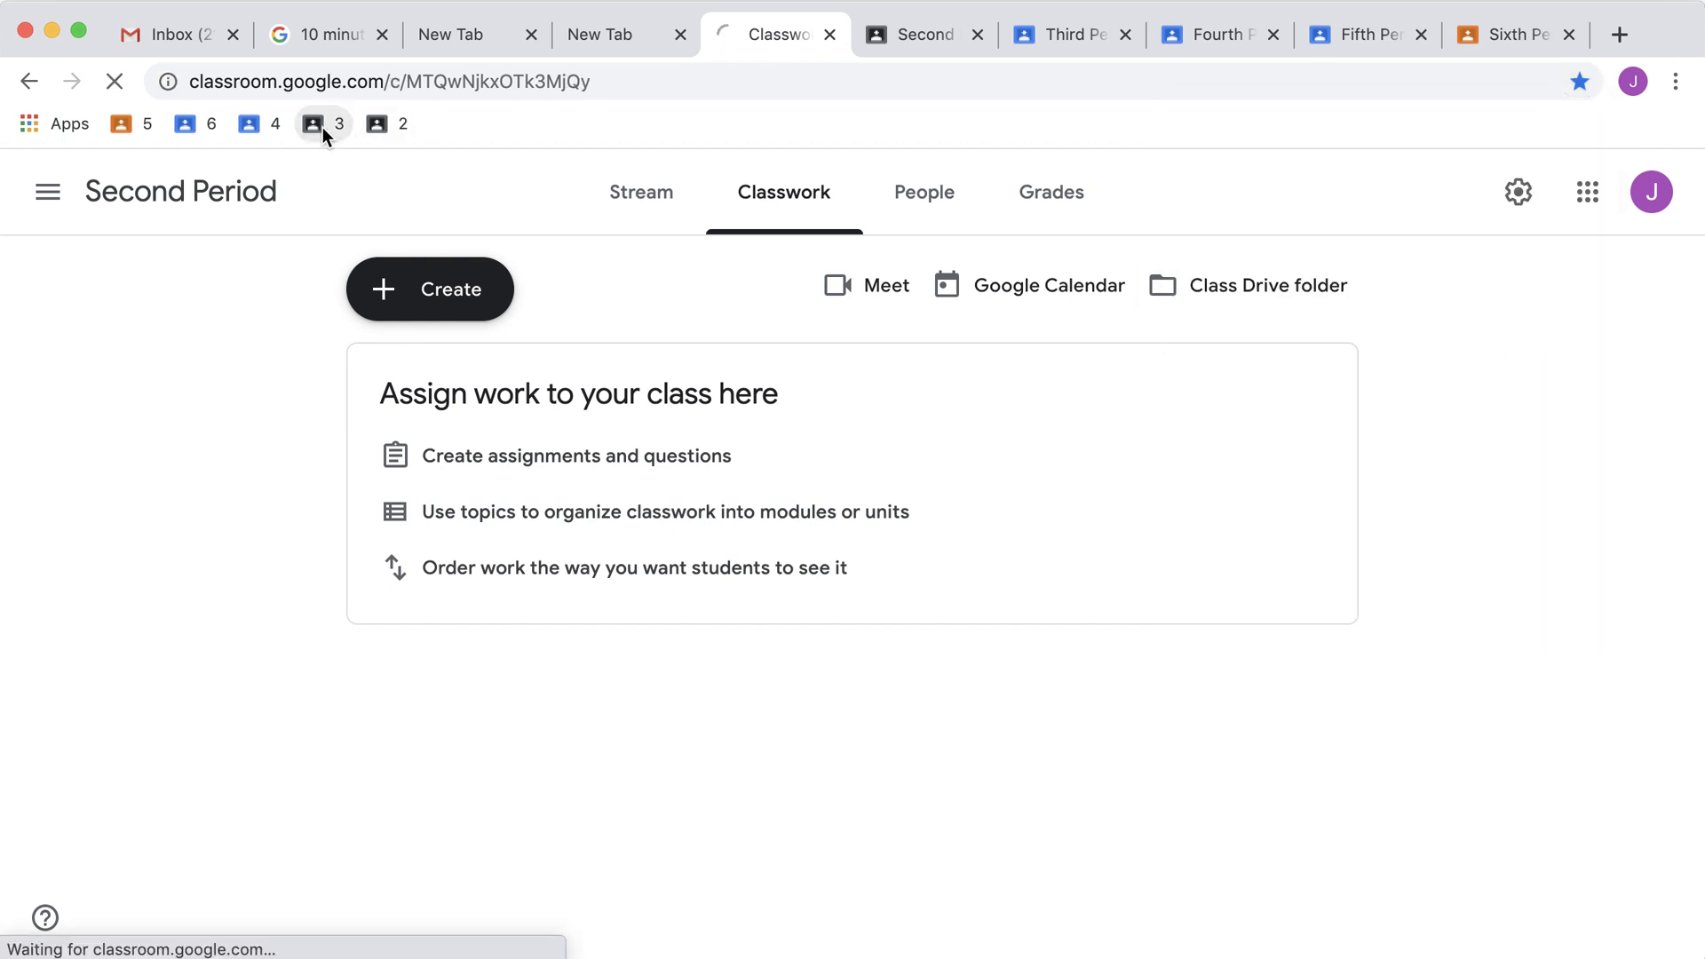
Delete the wrong 3 bookmark and re-bookmark Third Period's Classwork page as 3
click(312, 122)
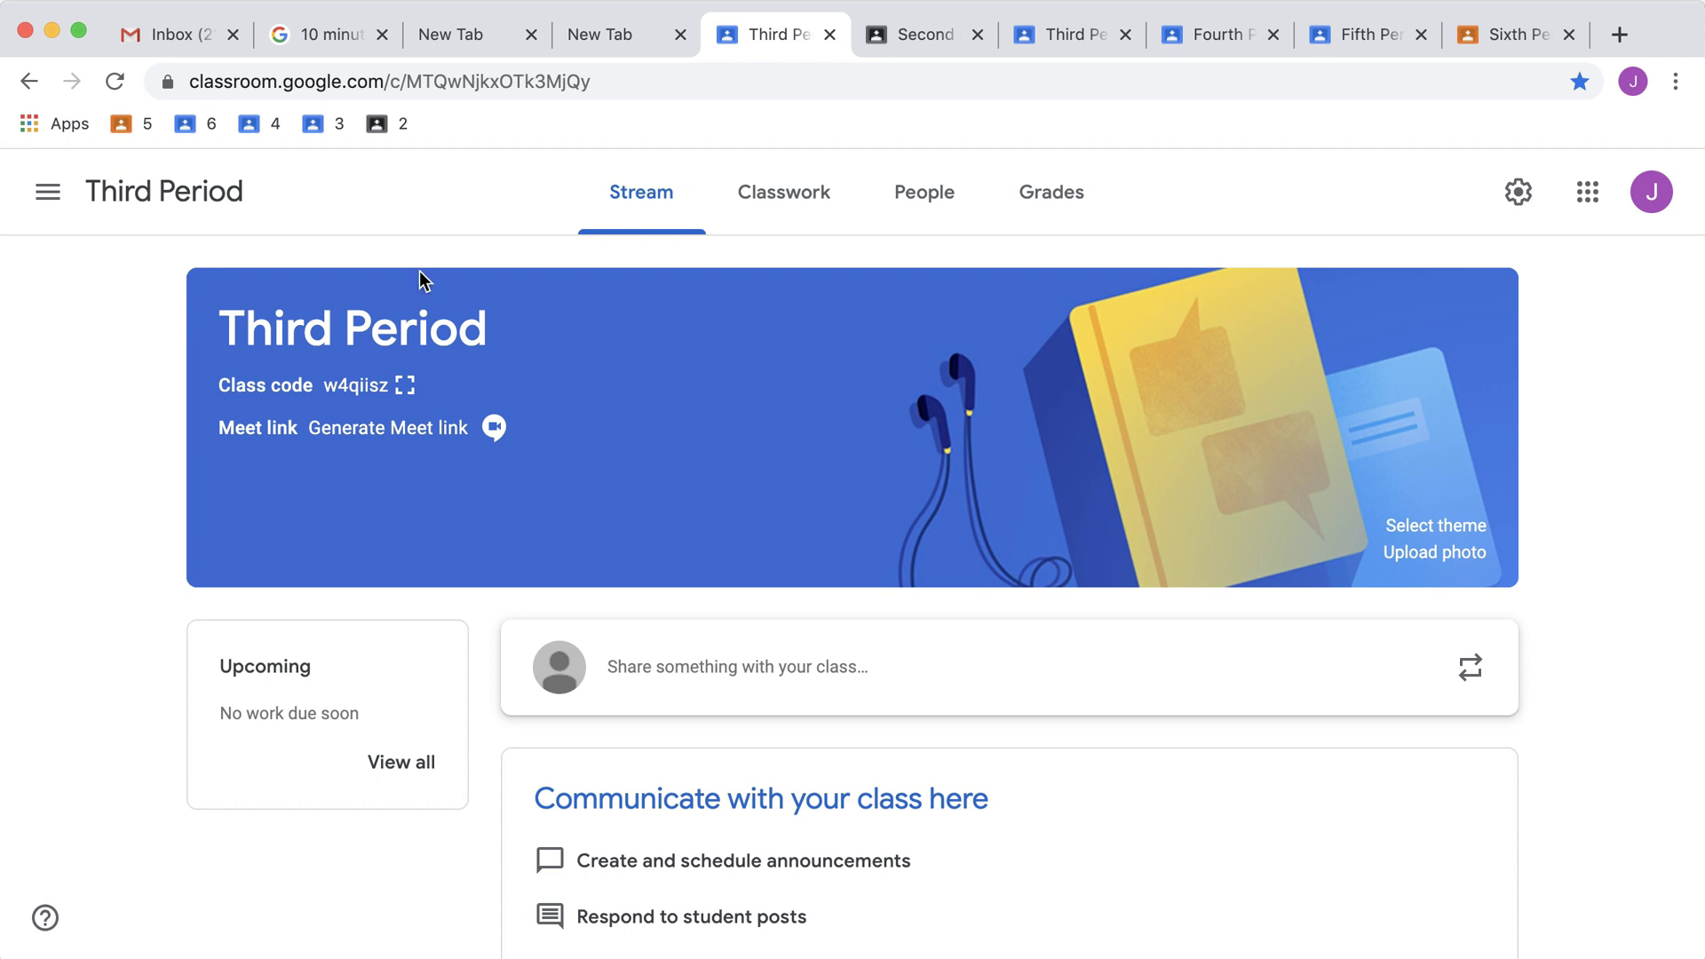
right_click(308, 123)
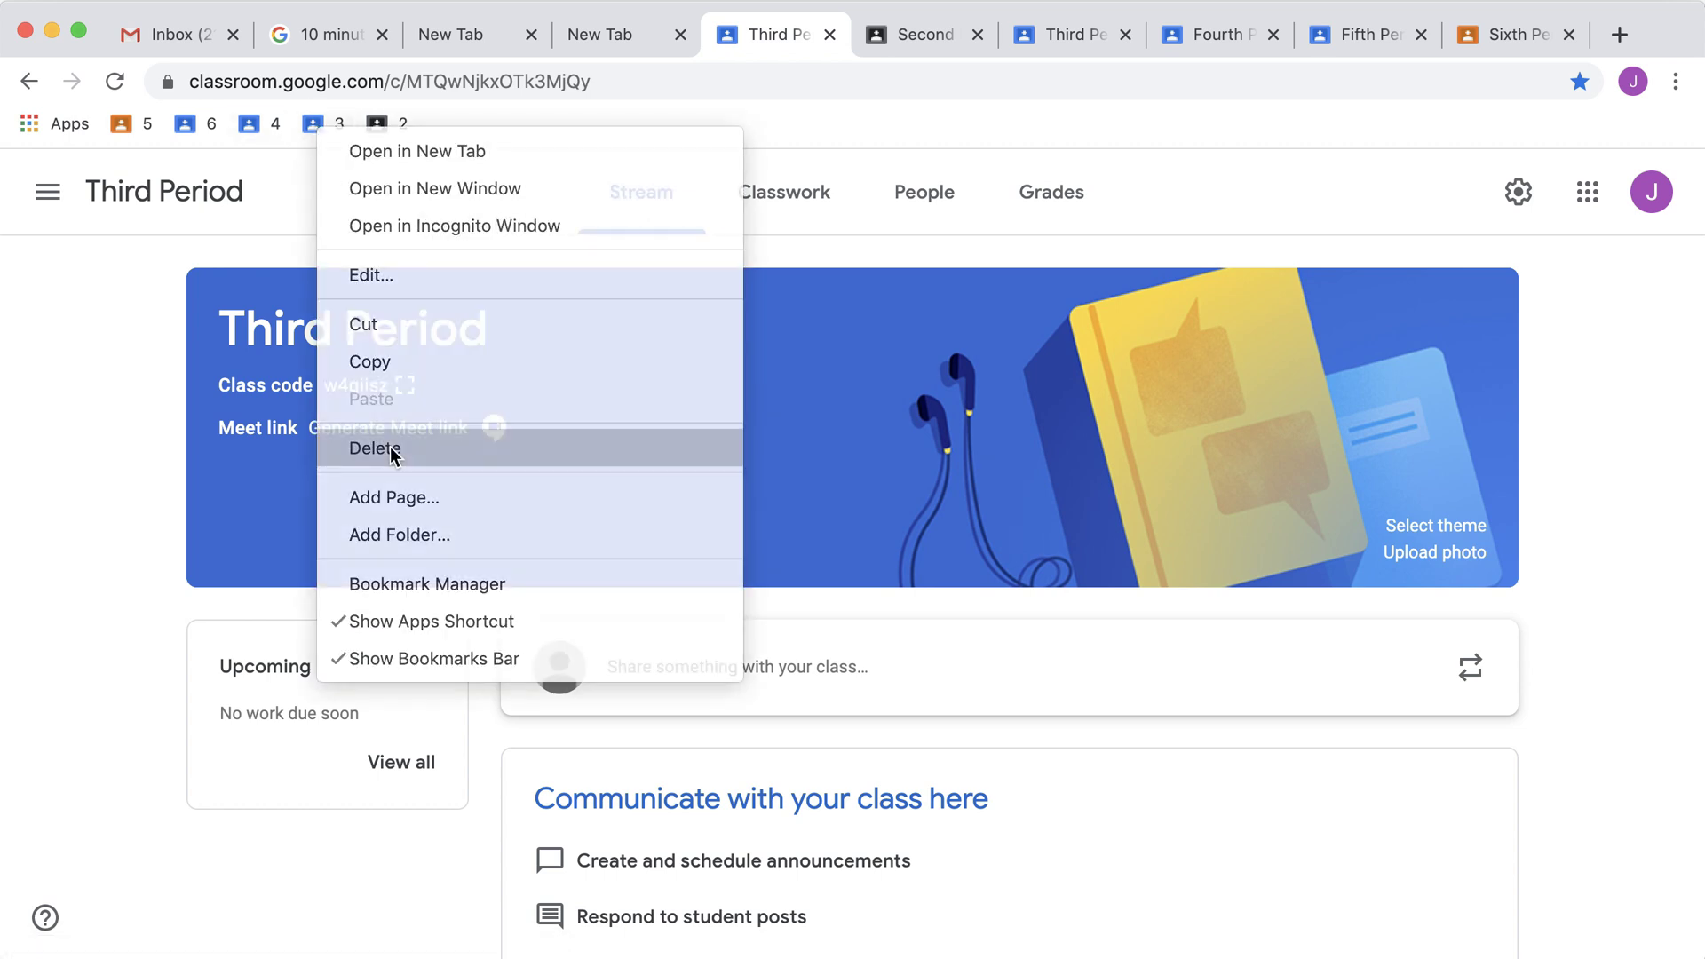
click(783, 192)
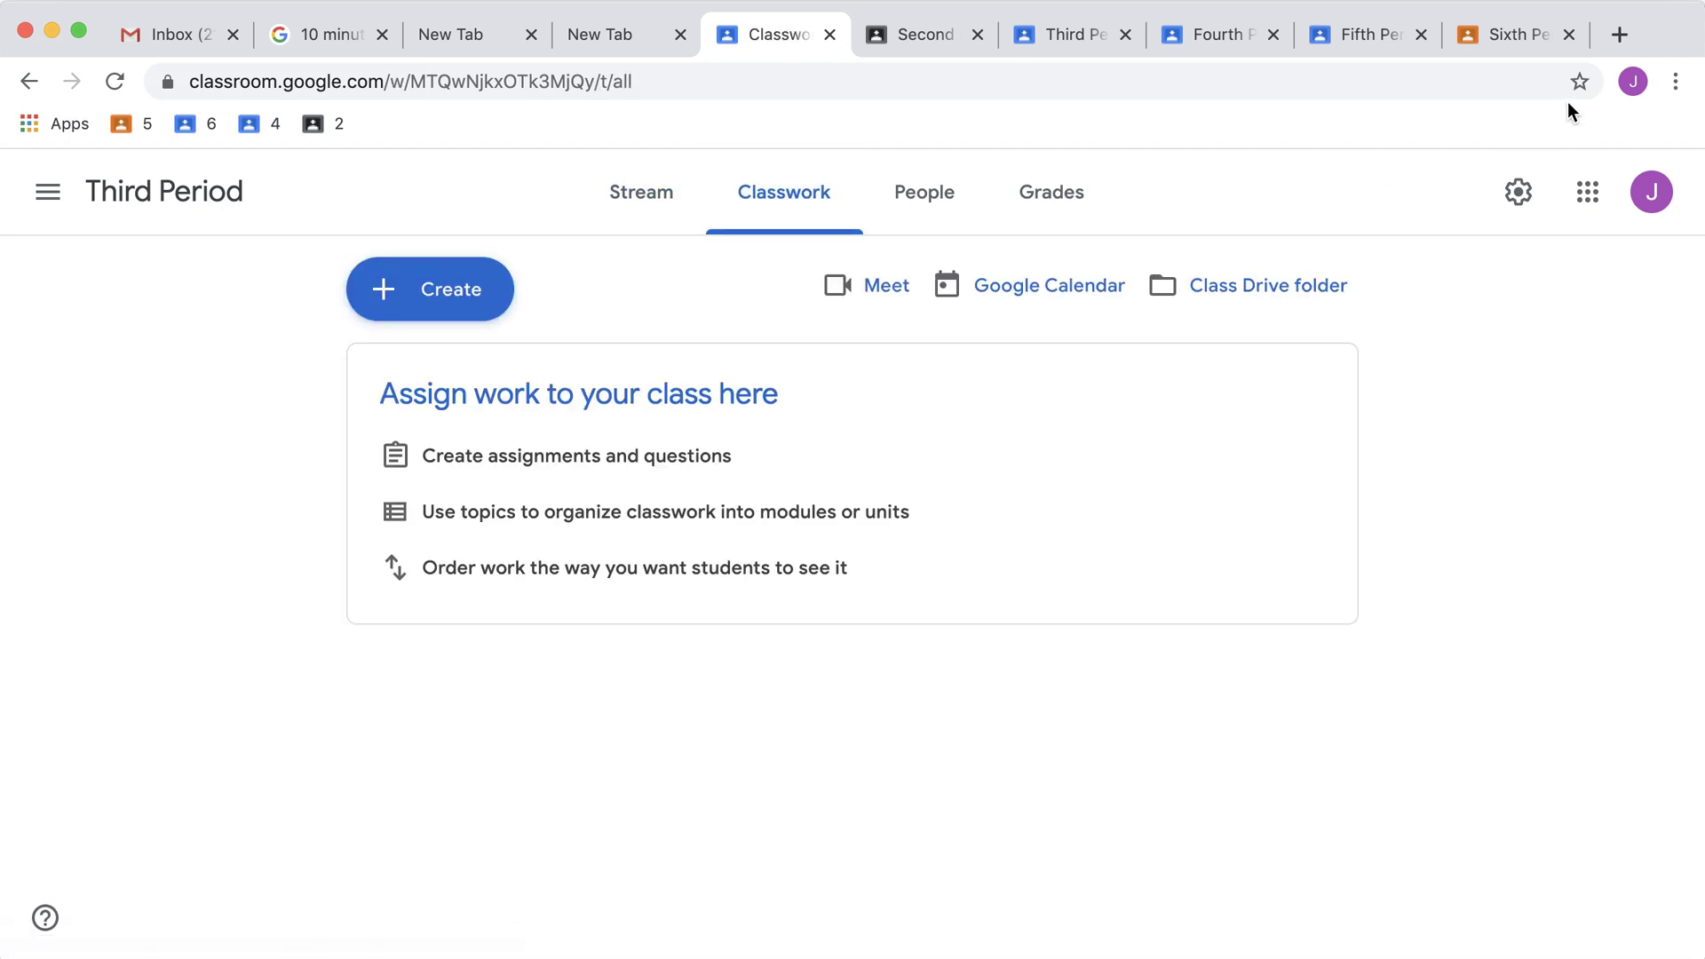
click(1579, 82)
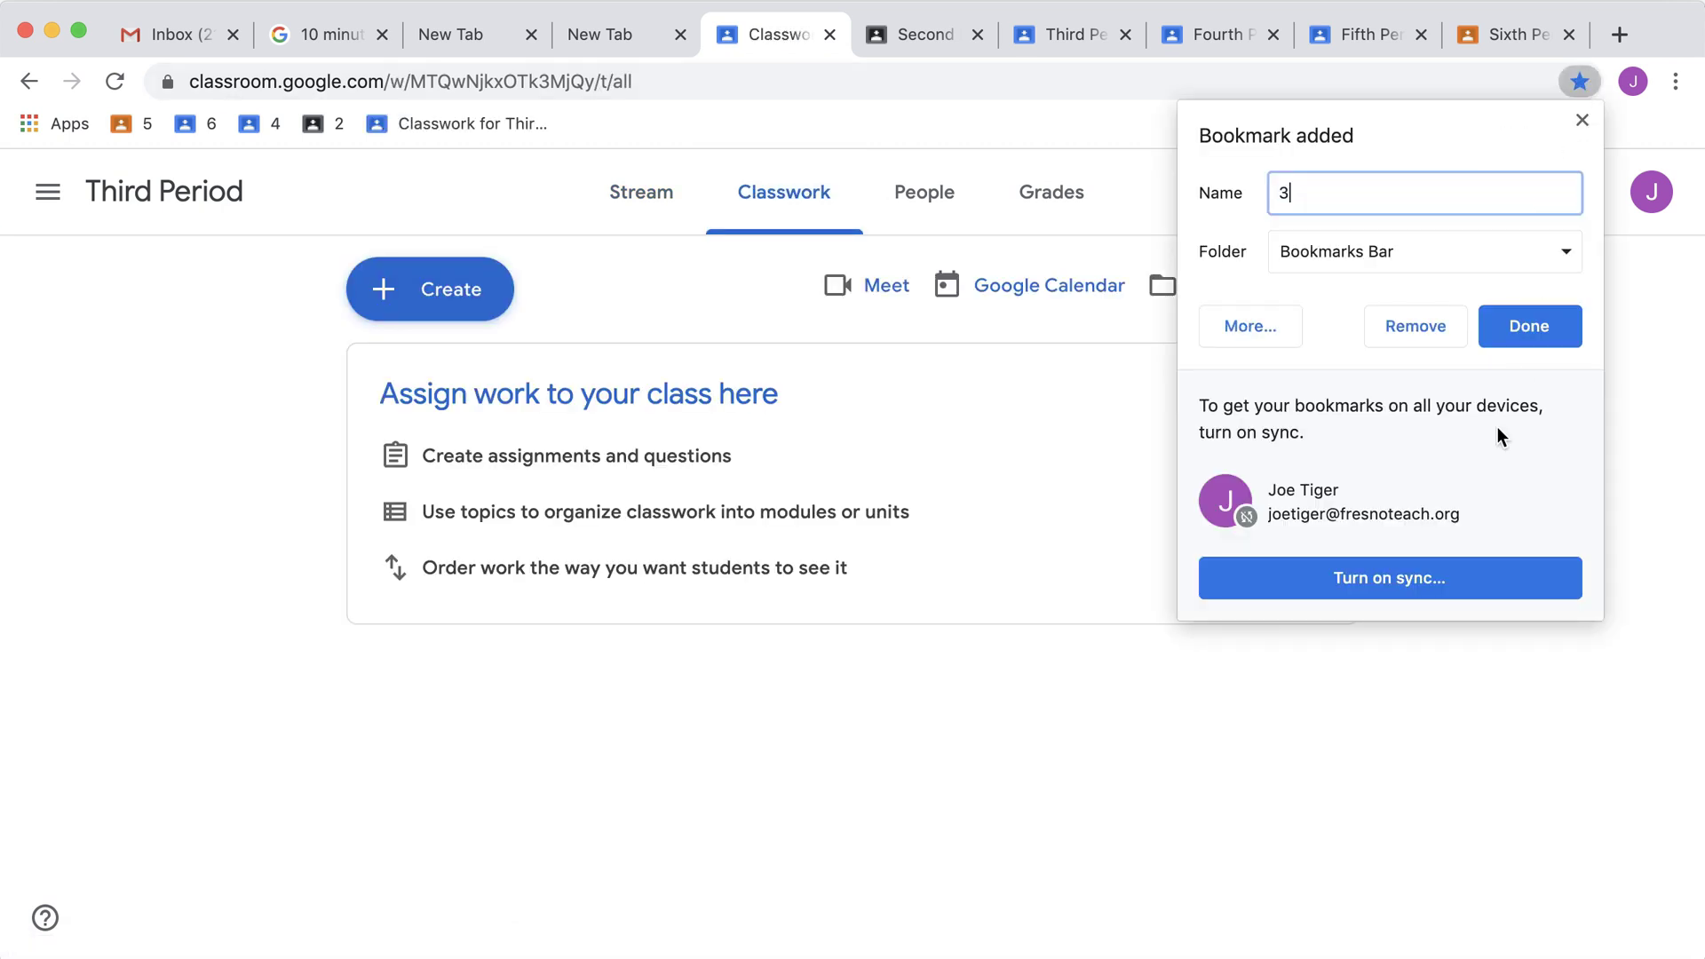
click(1527, 326)
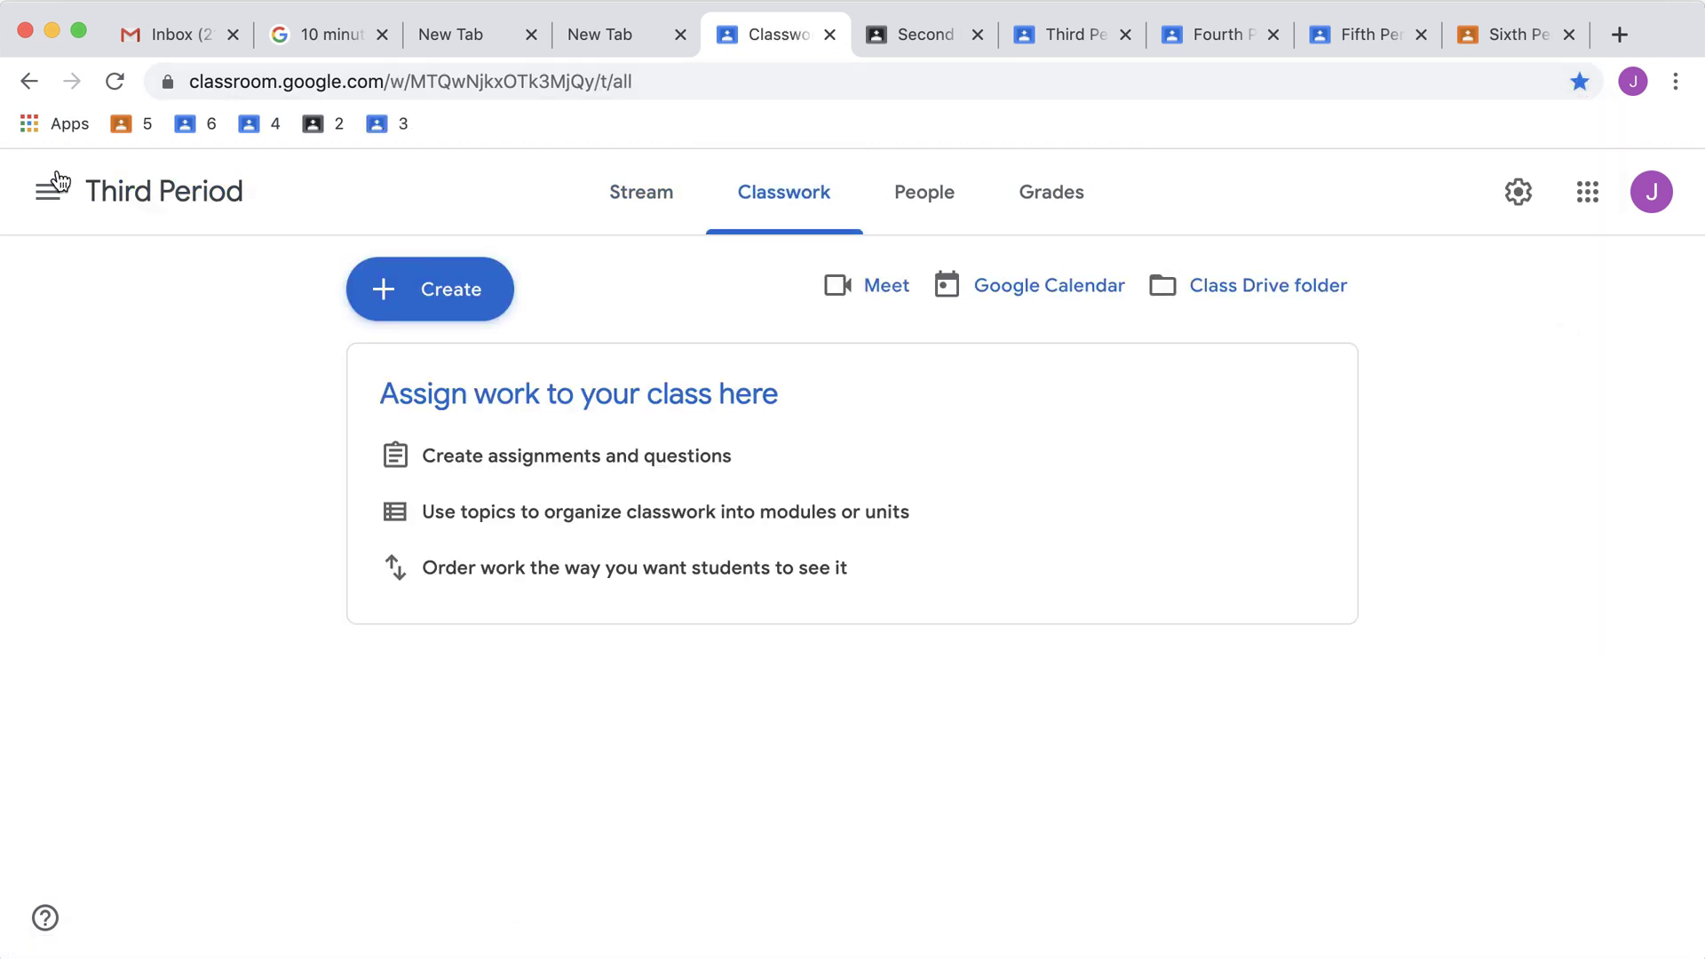
Switch to First Period and bookmark its Classwork page
click(48, 191)
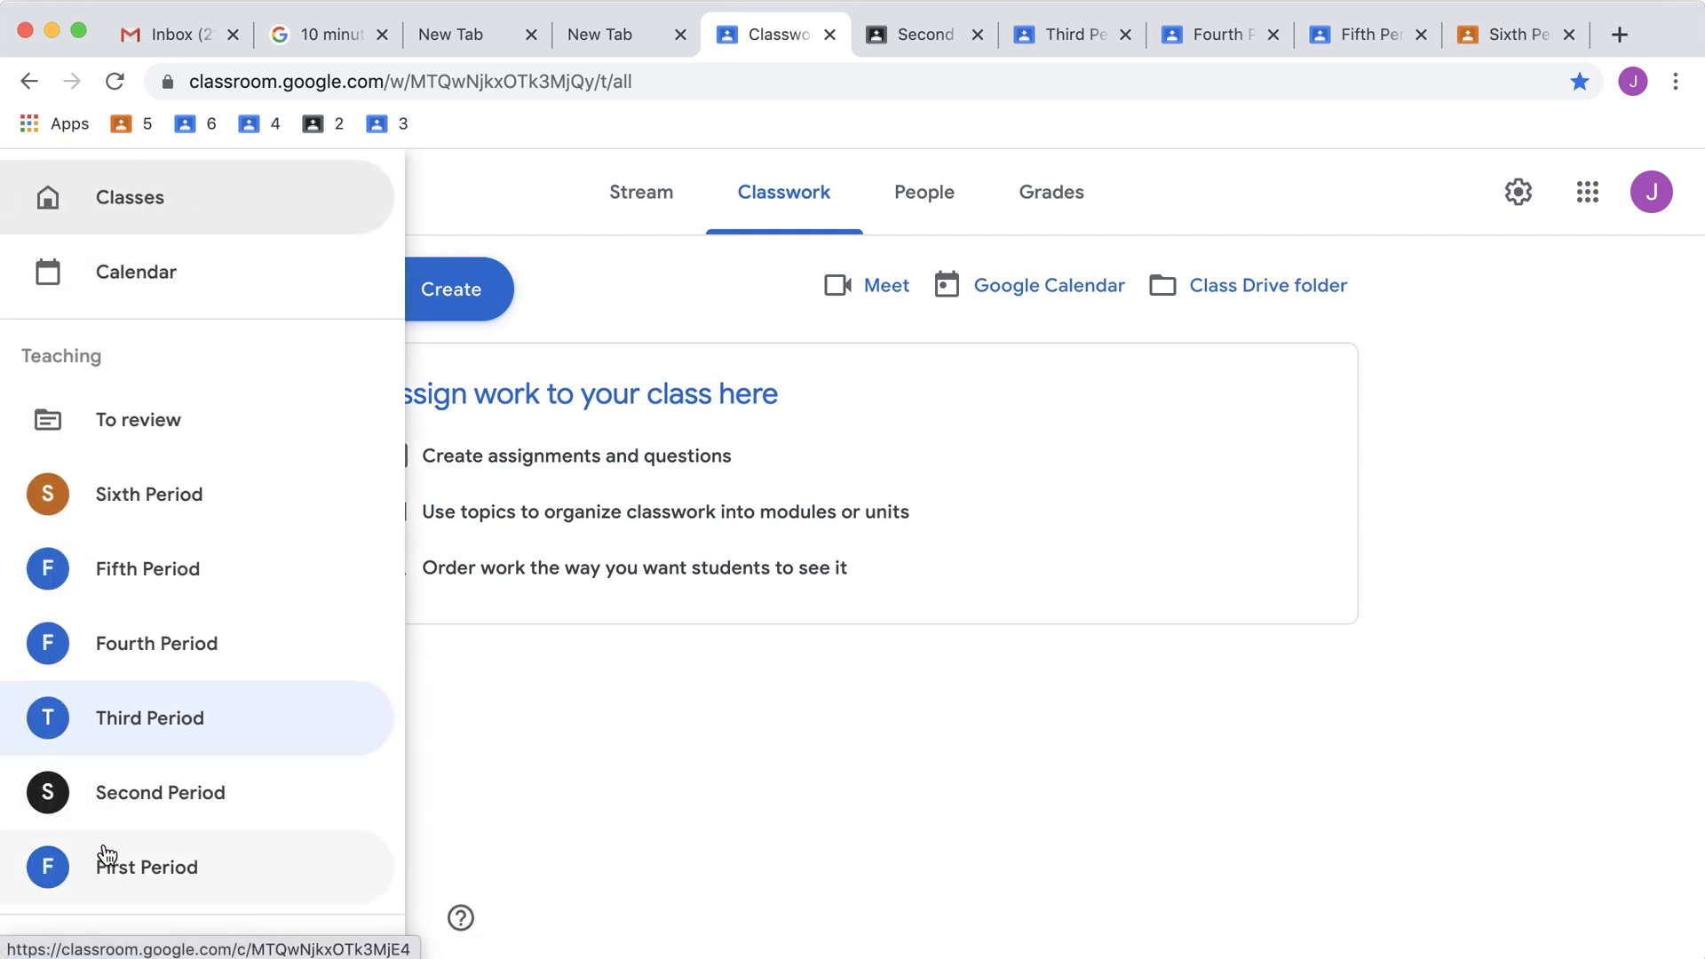
click(147, 866)
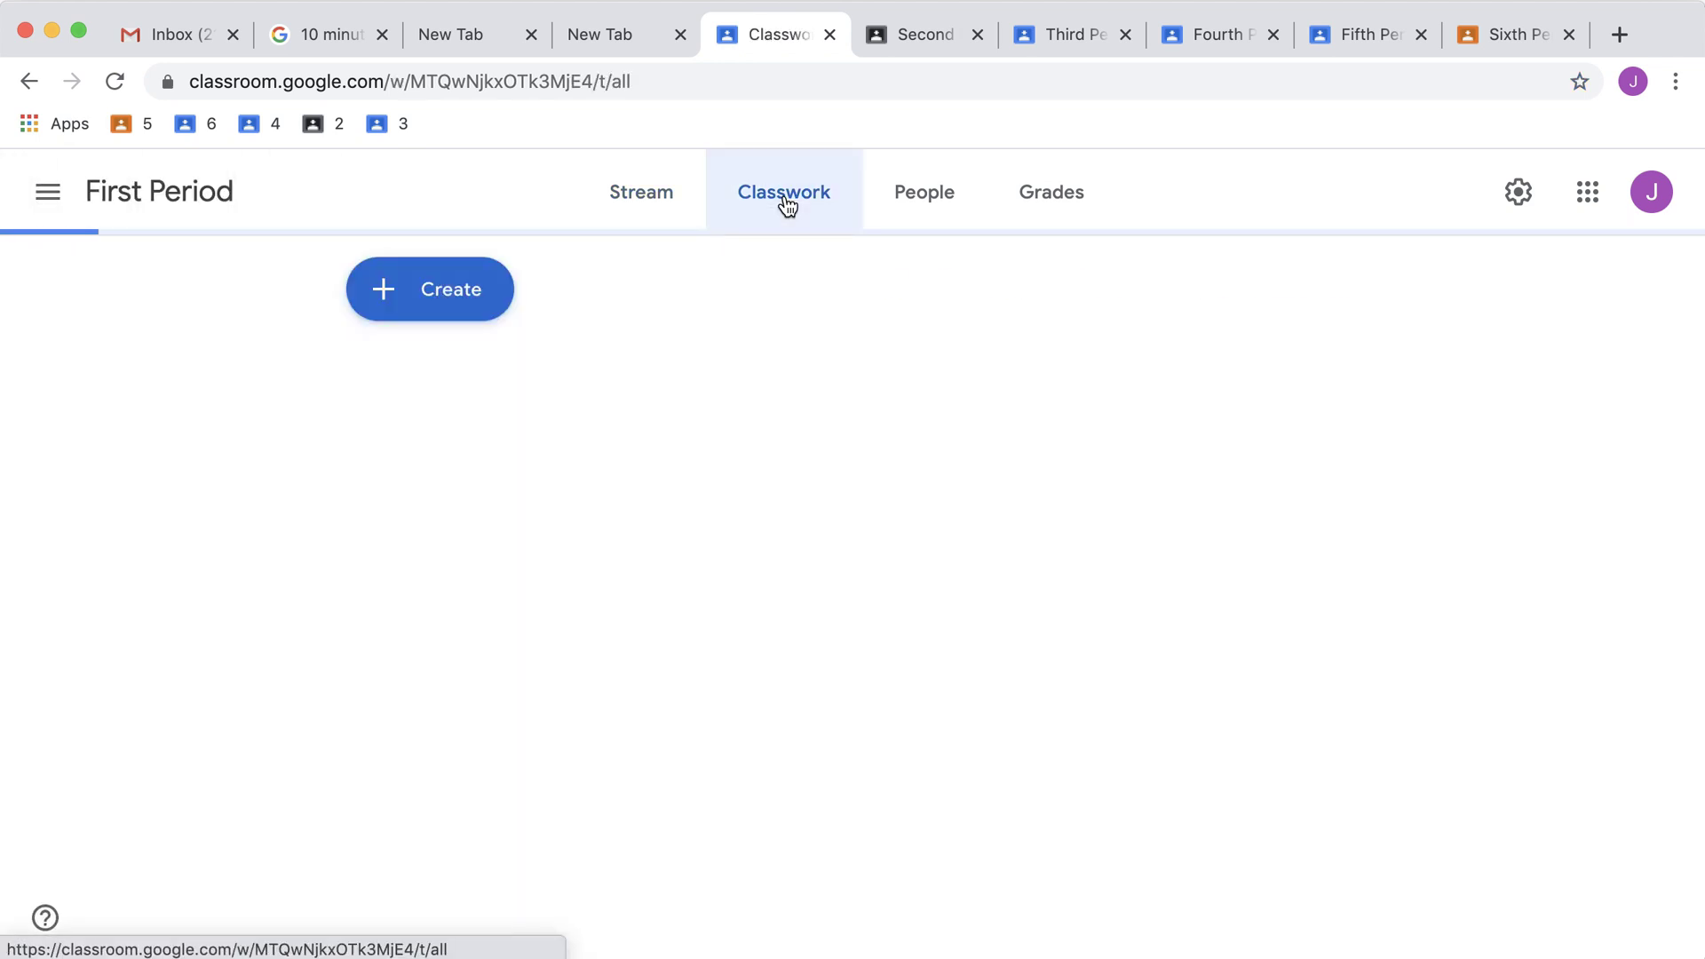
click(1579, 82)
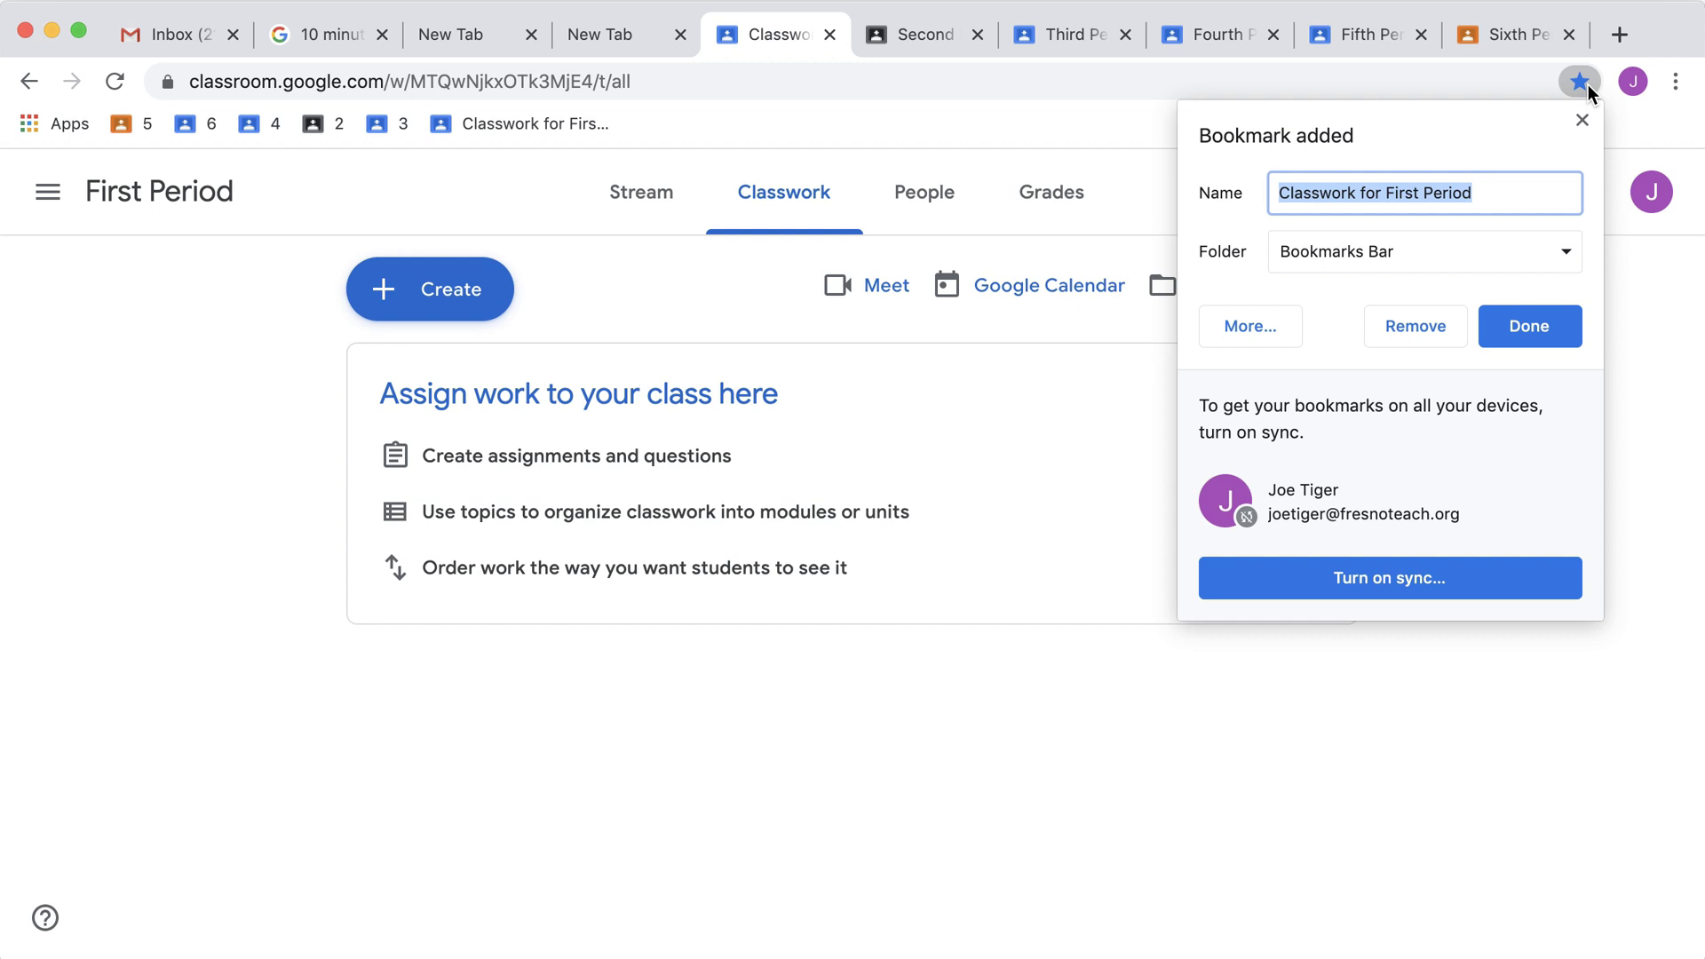
click(1527, 326)
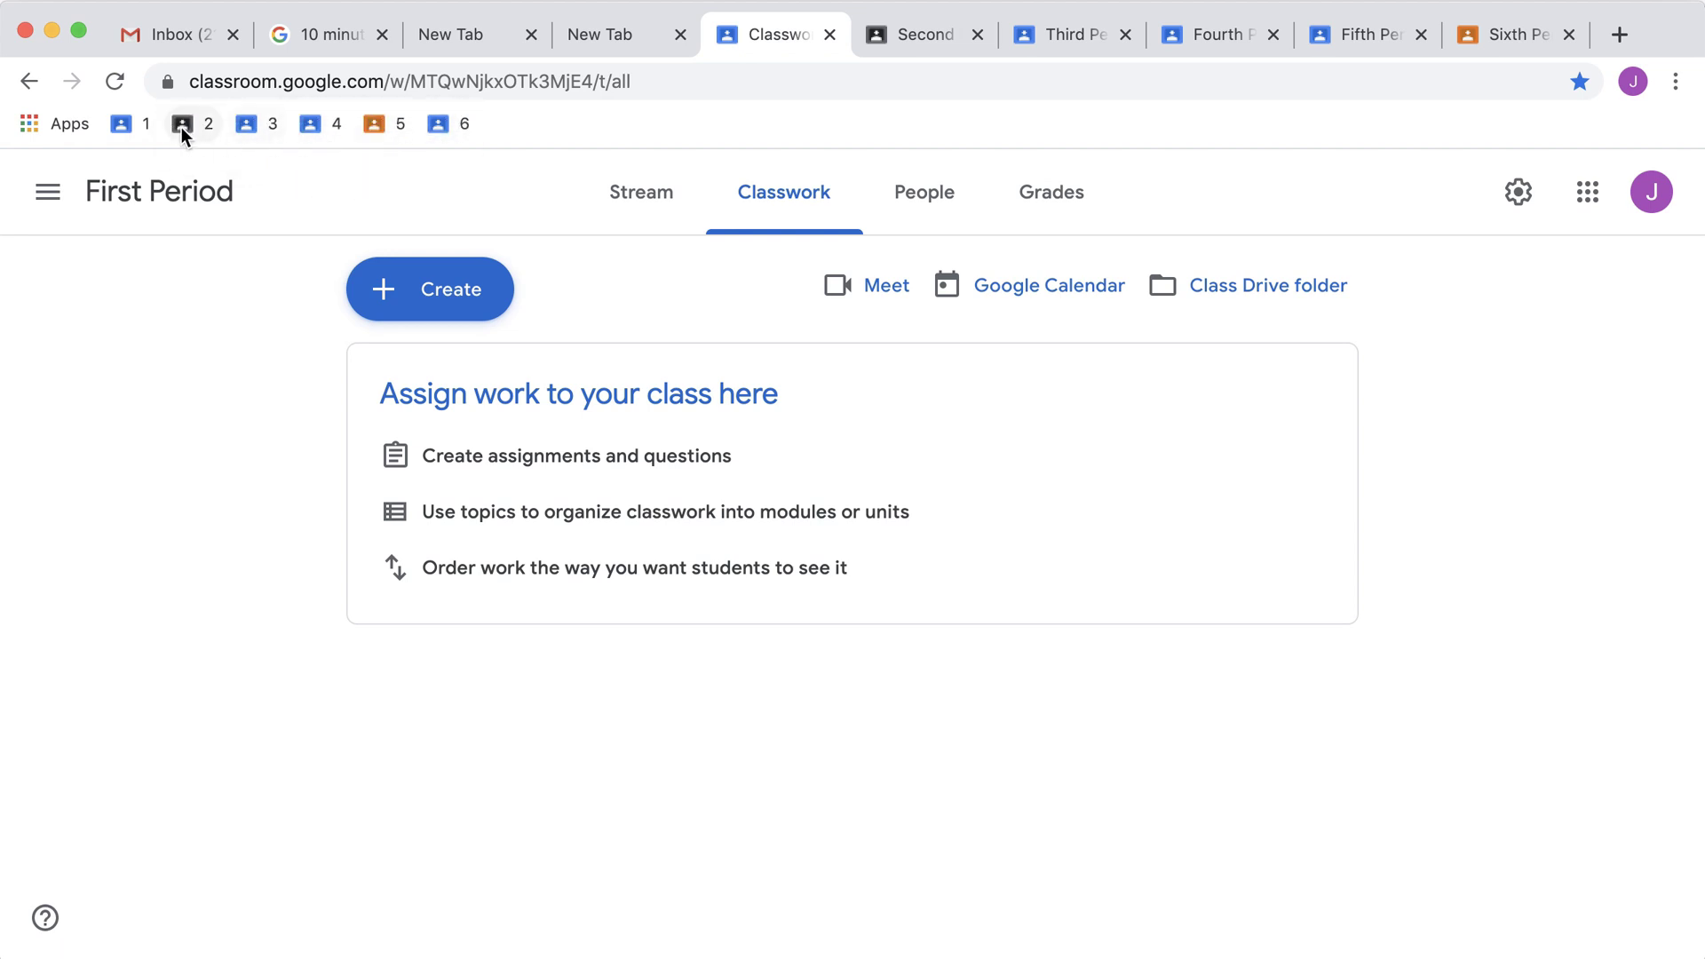
Test bookmarks 2 and 6 to confirm they open the right Classwork pages
click(181, 125)
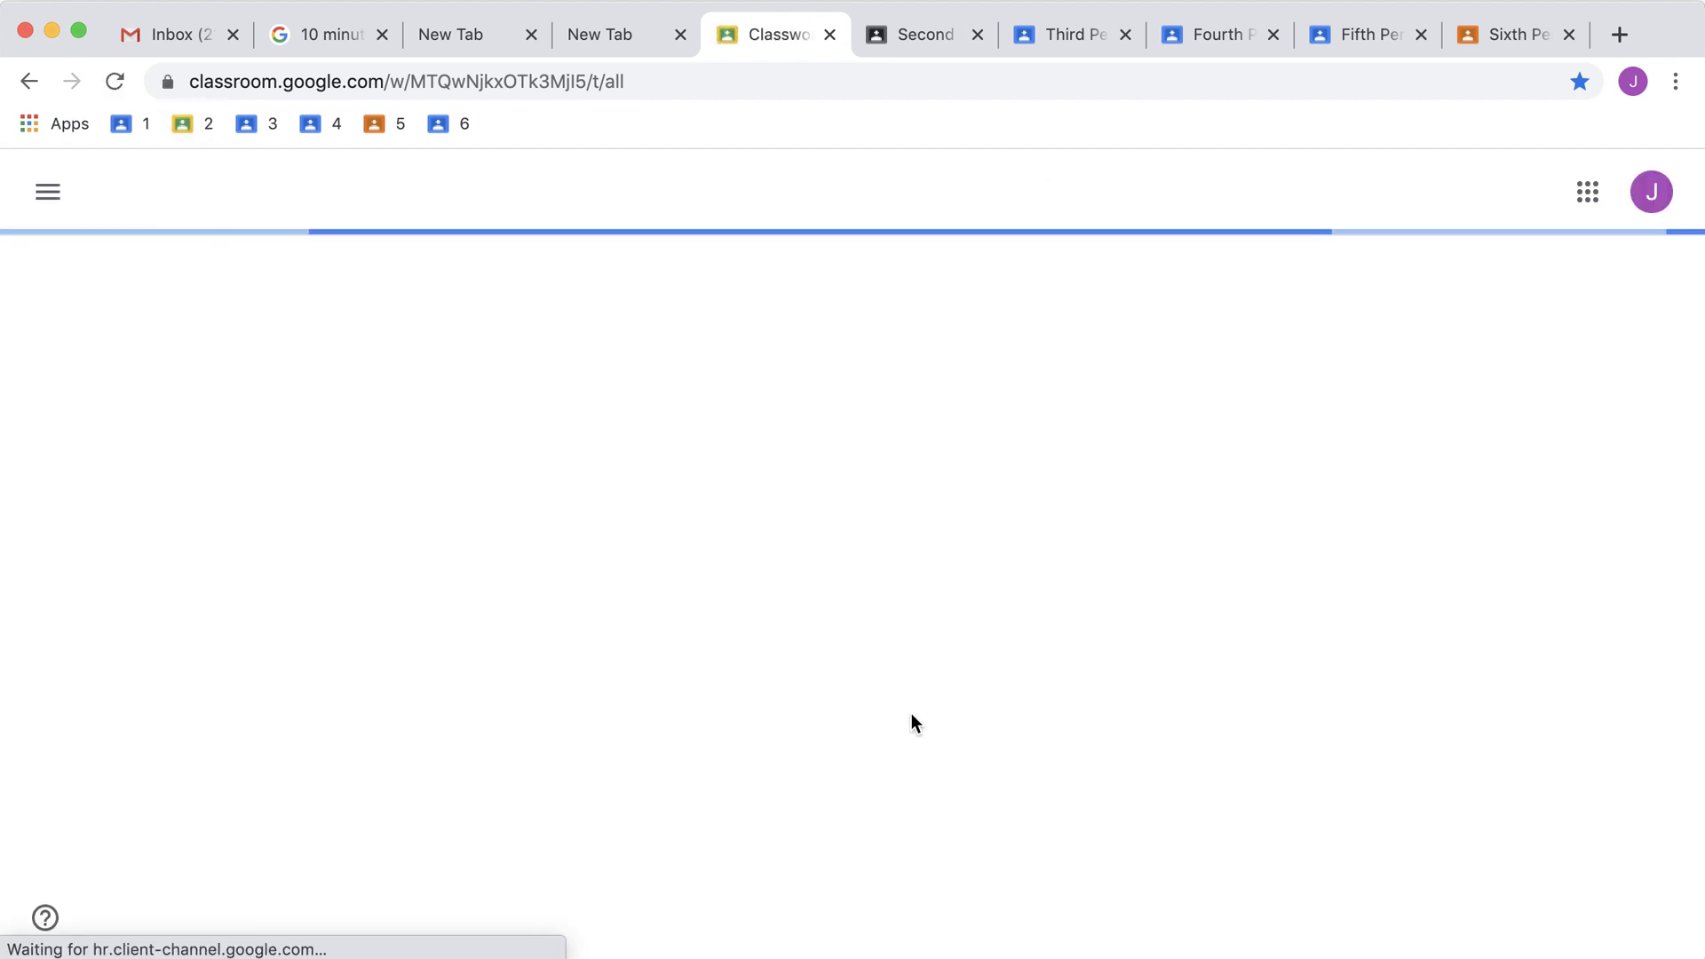
click(436, 123)
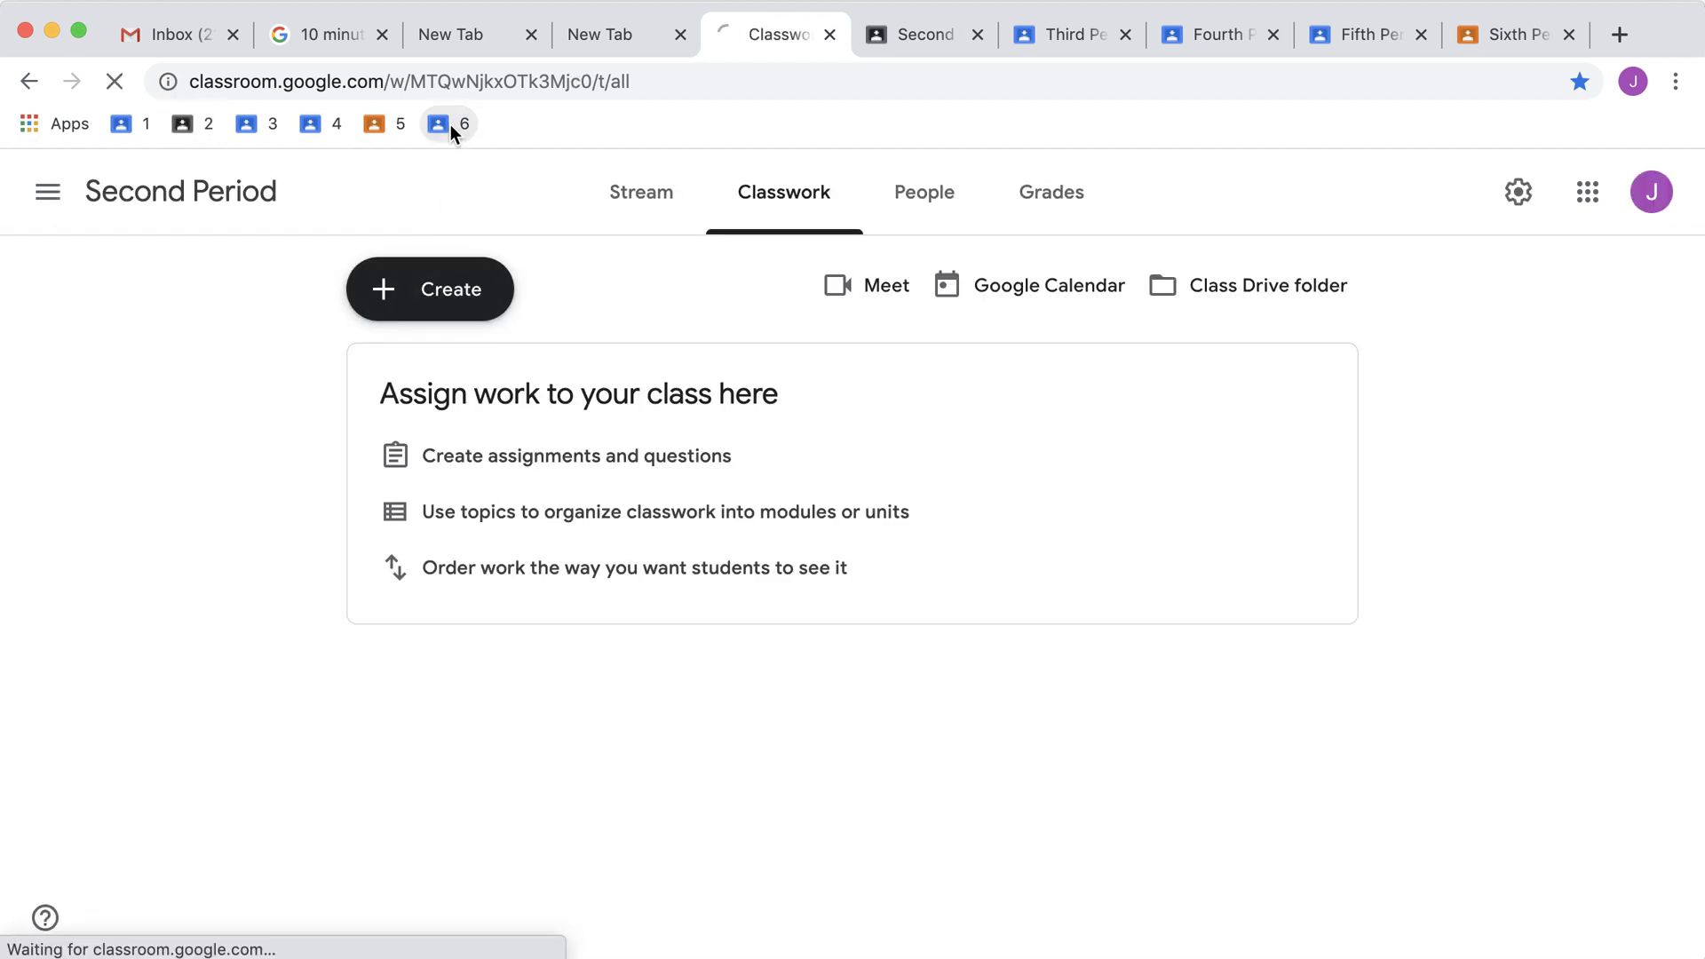
click(437, 122)
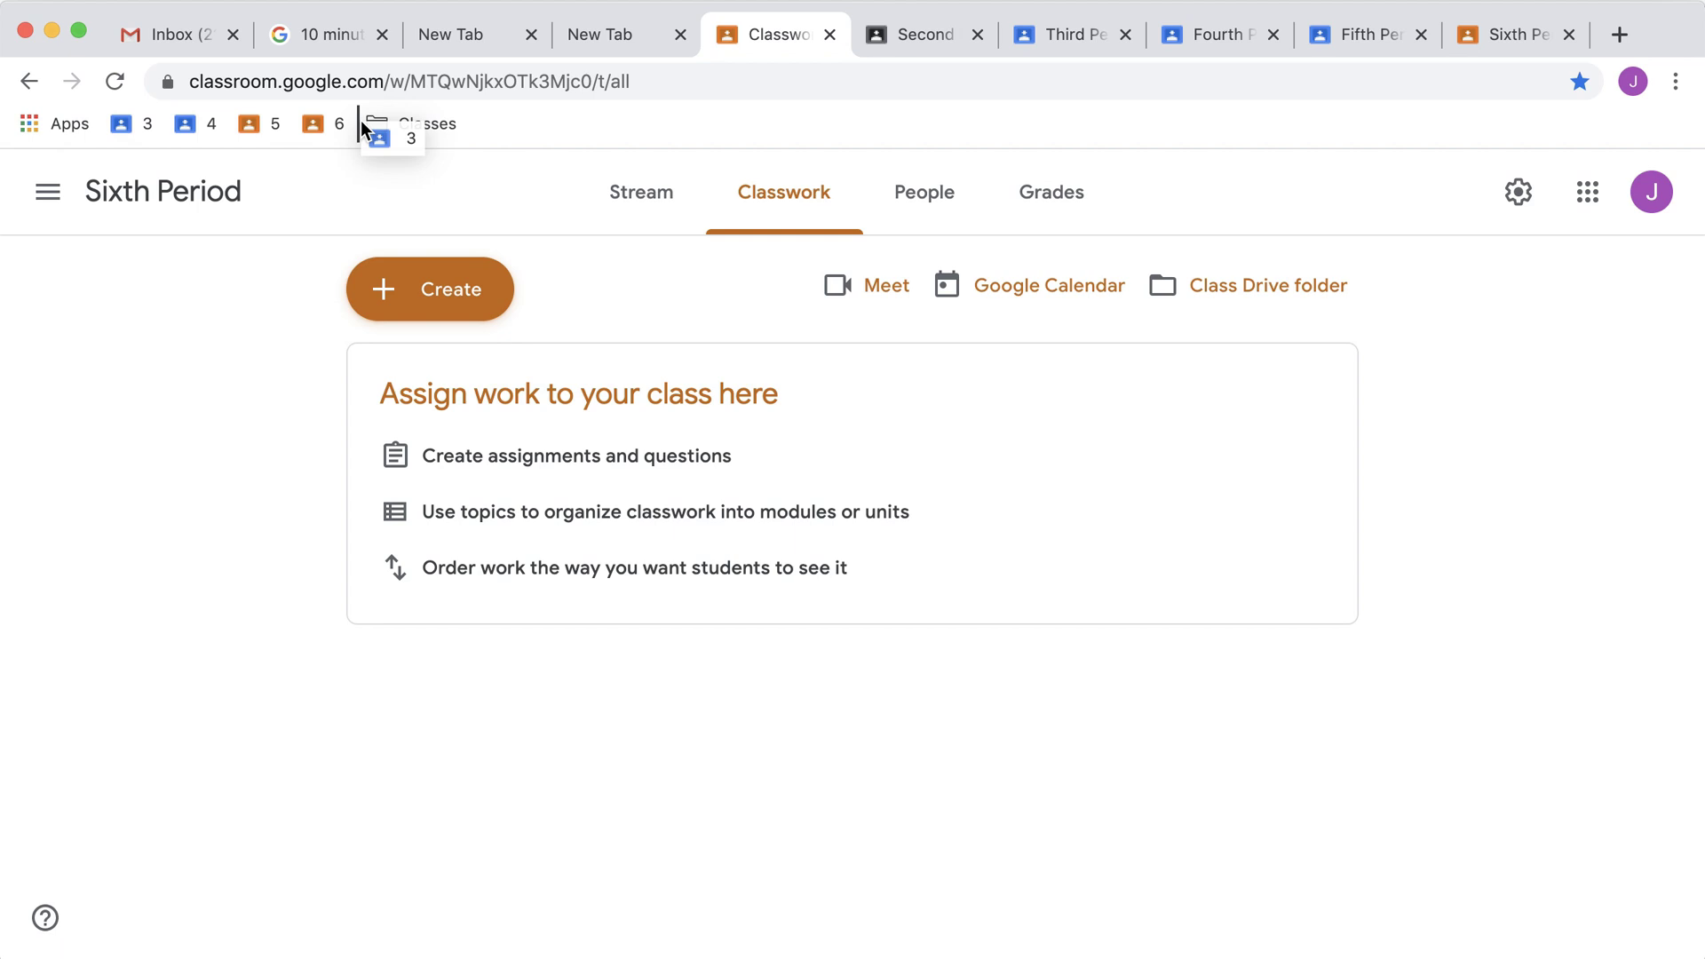
Move bookmark 3 into the Classes folder and open the folder to view its contents
click(362, 123)
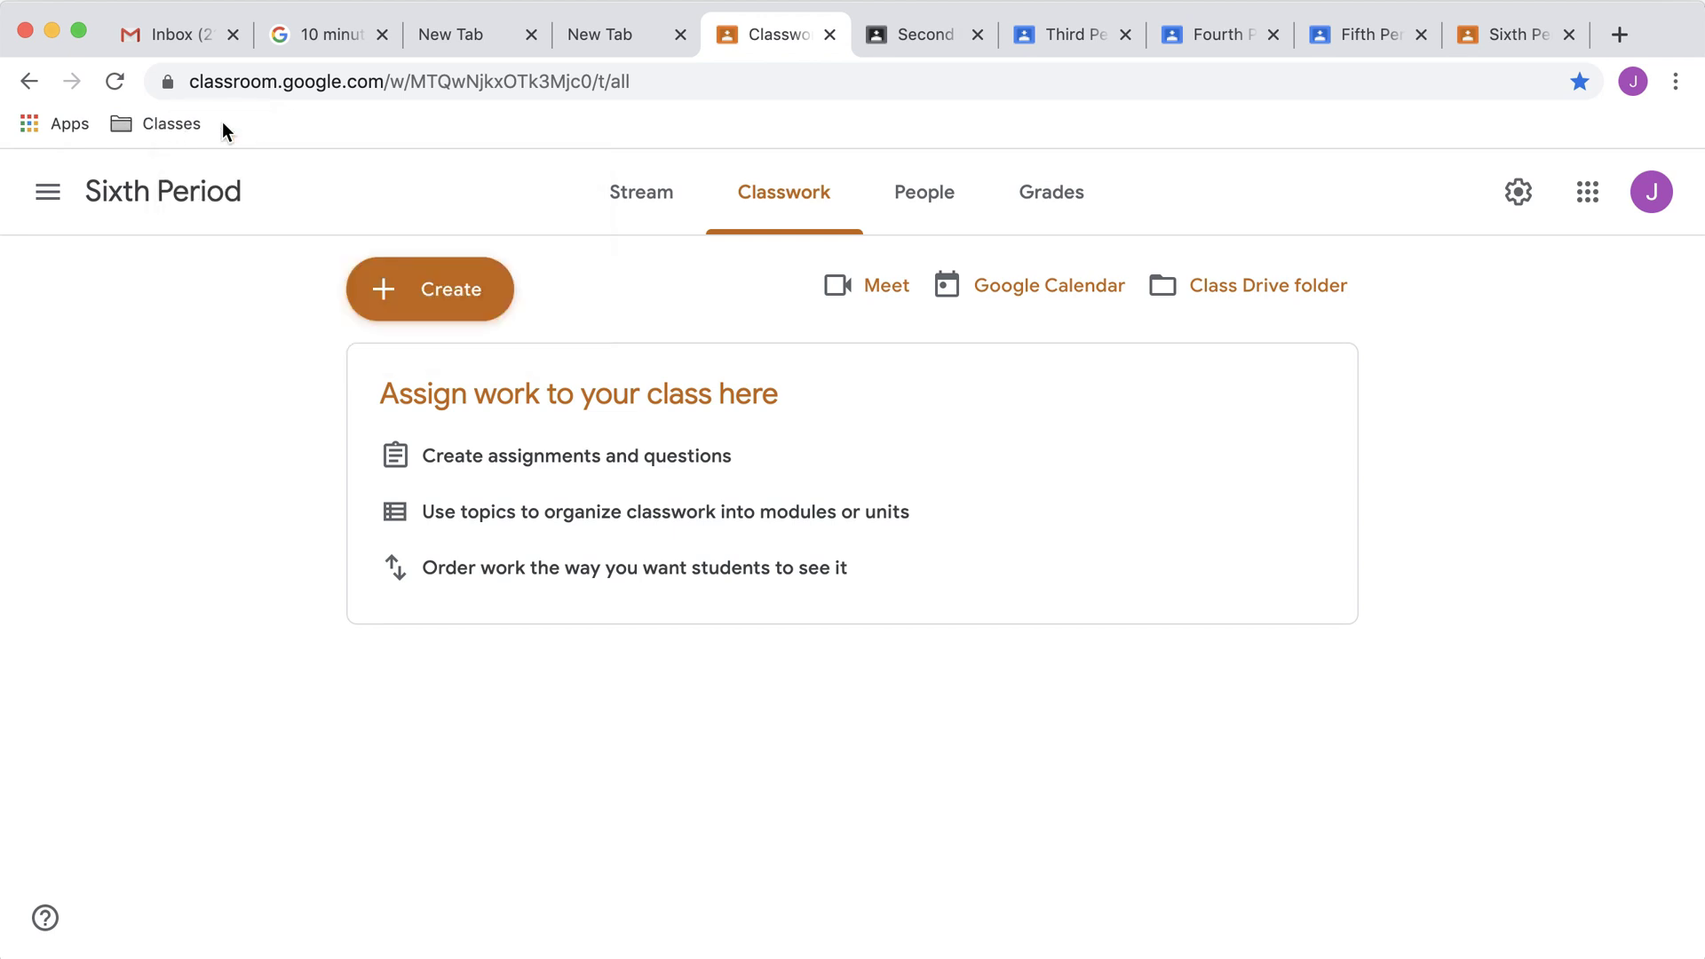
click(171, 123)
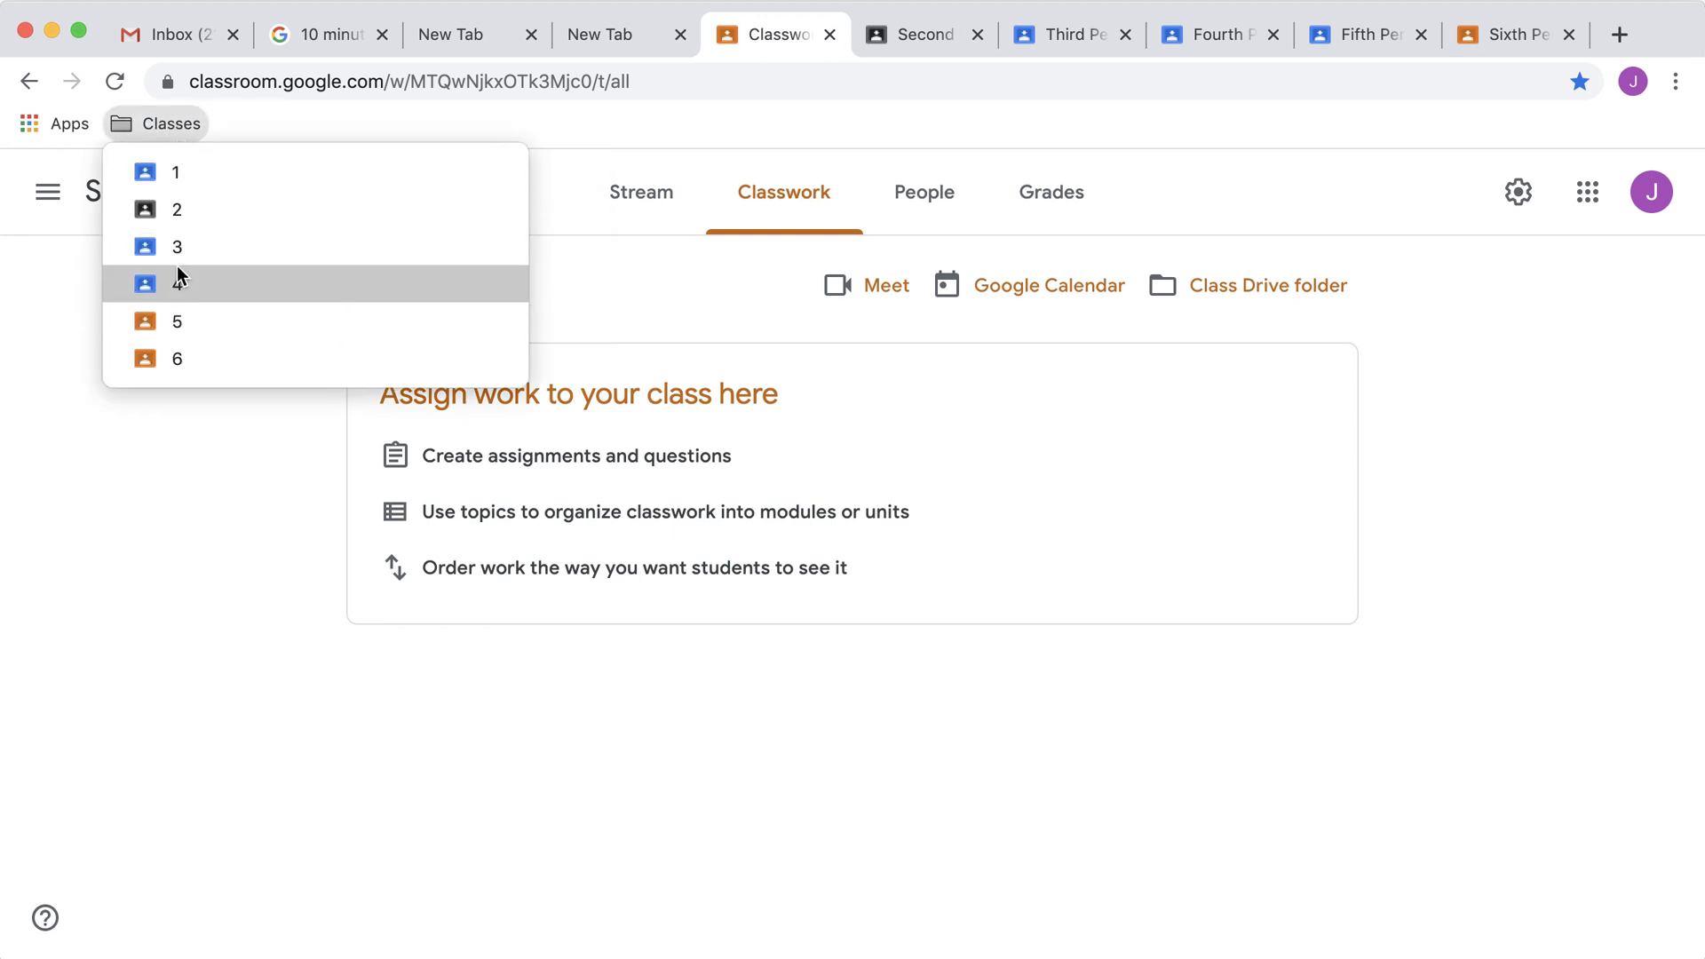